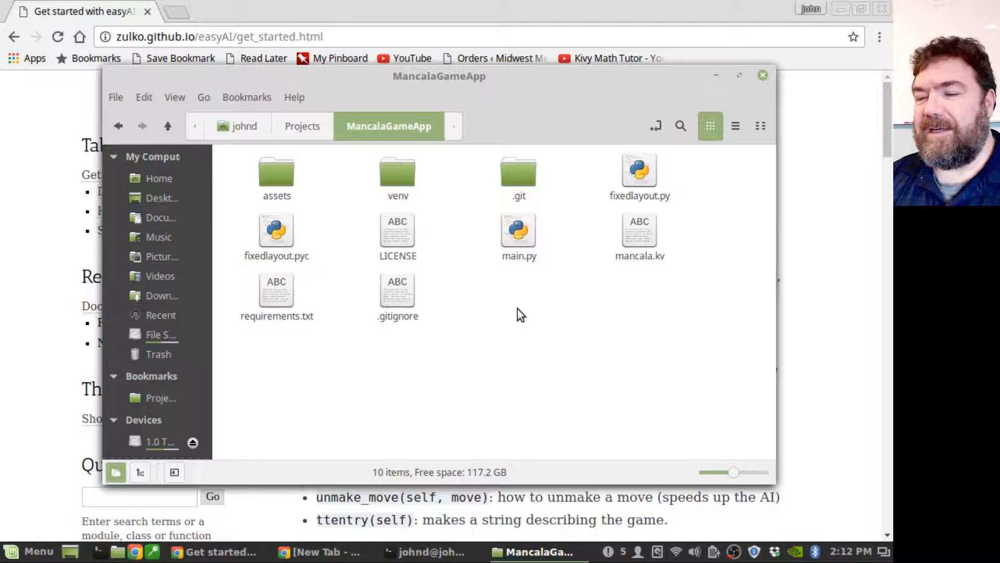
Create a new empty document in the MancalaGameApp folder via the Nemo context menu
right_click(520, 303)
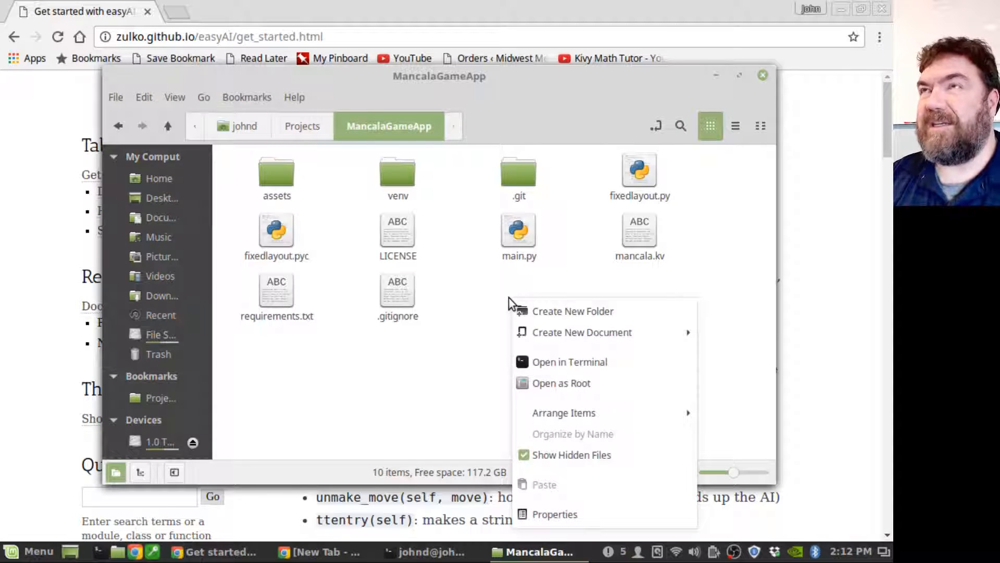
mouse_move(573, 311)
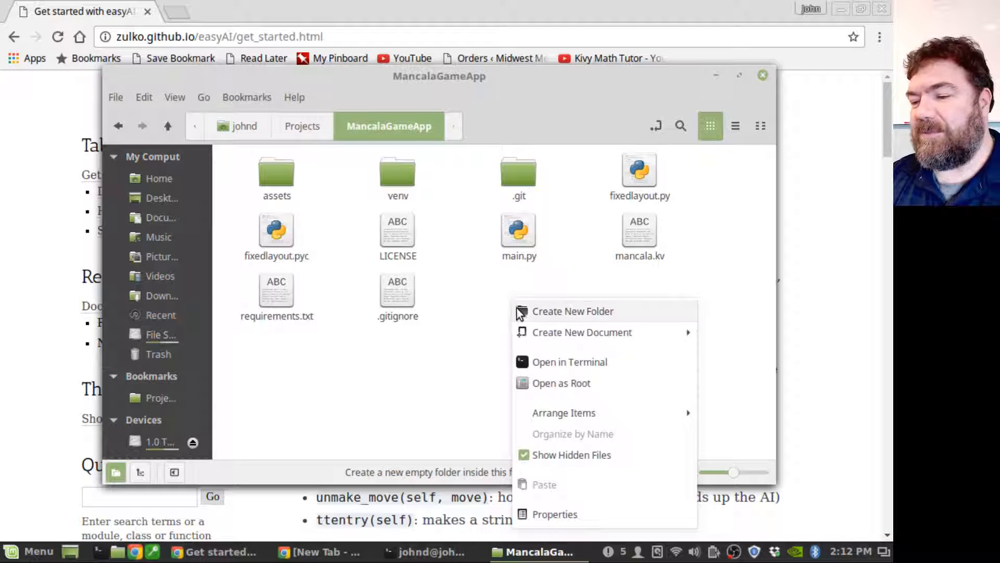
left_click(581, 331)
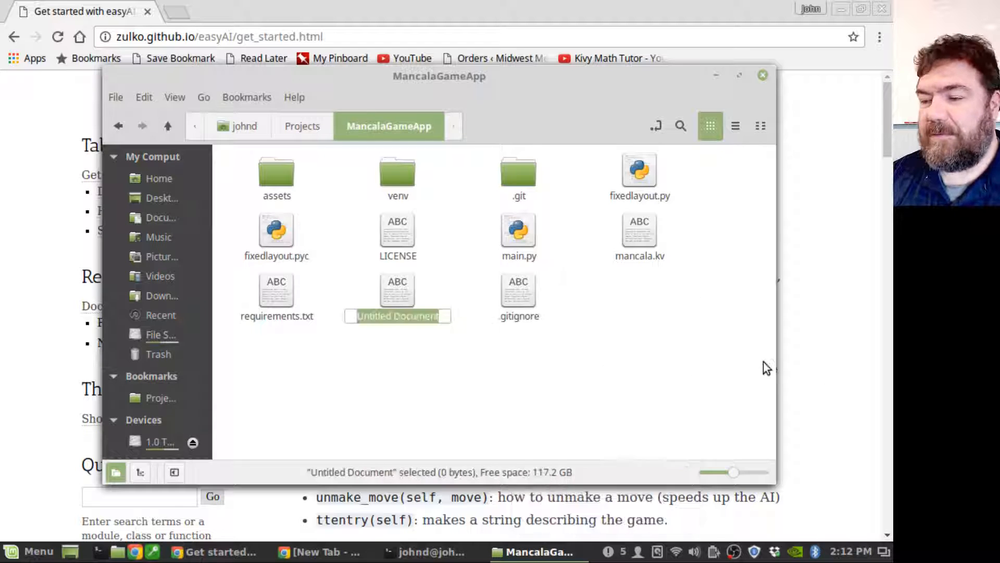
left_click(432, 552)
type("import")
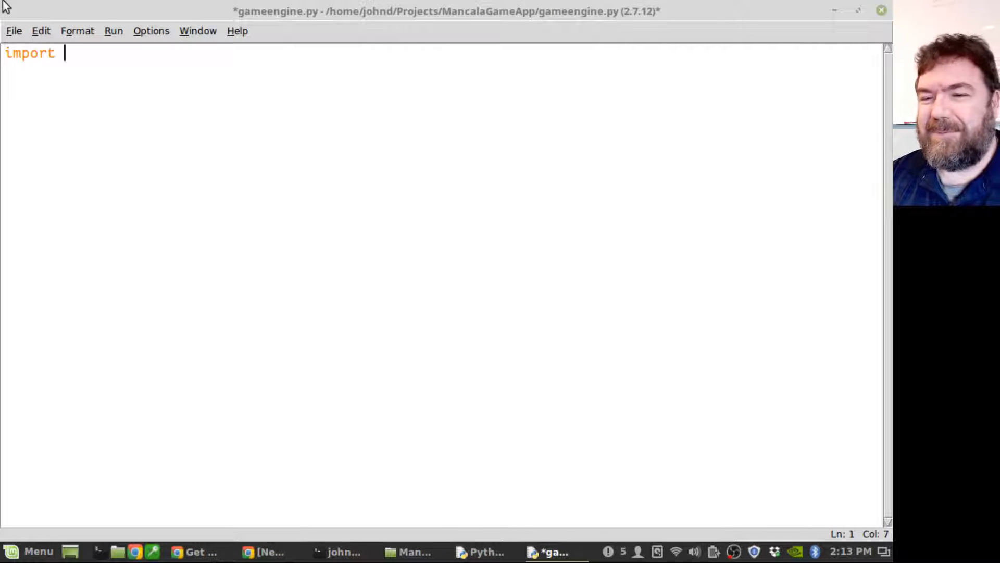
Import easyAI and start the KalahHumanPlayer class based on easyAI.Human_Player
type("easy")
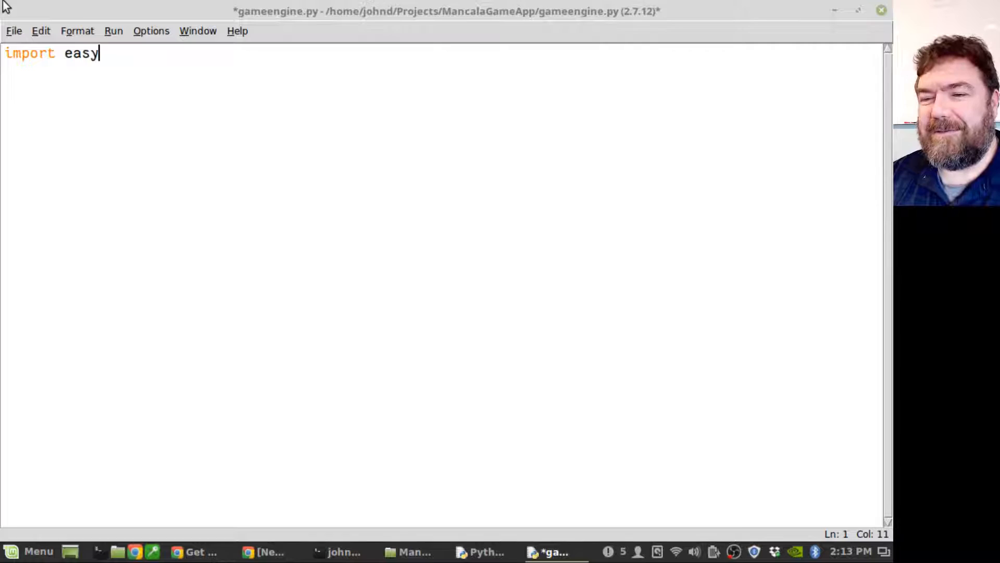
type("AI")
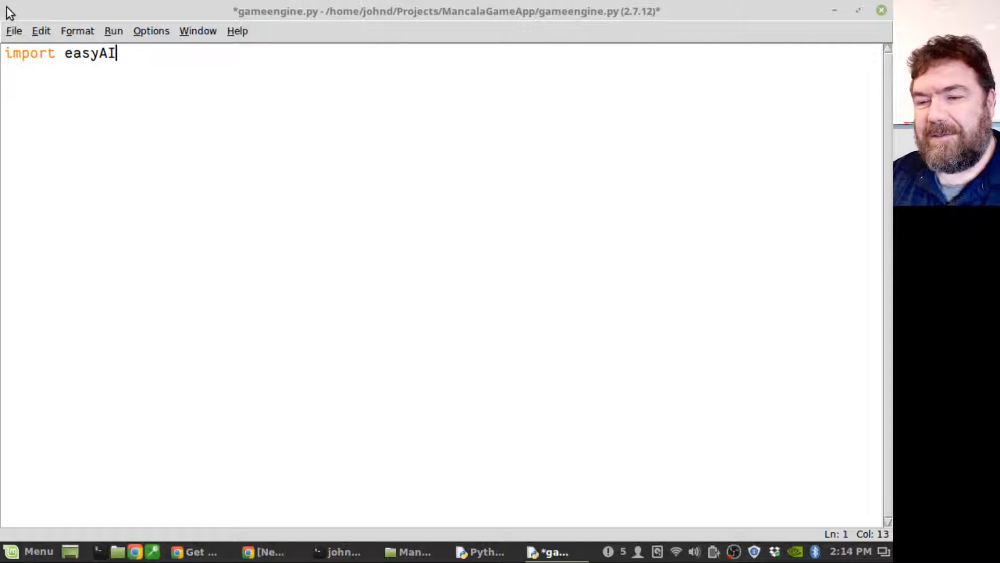
type("class")
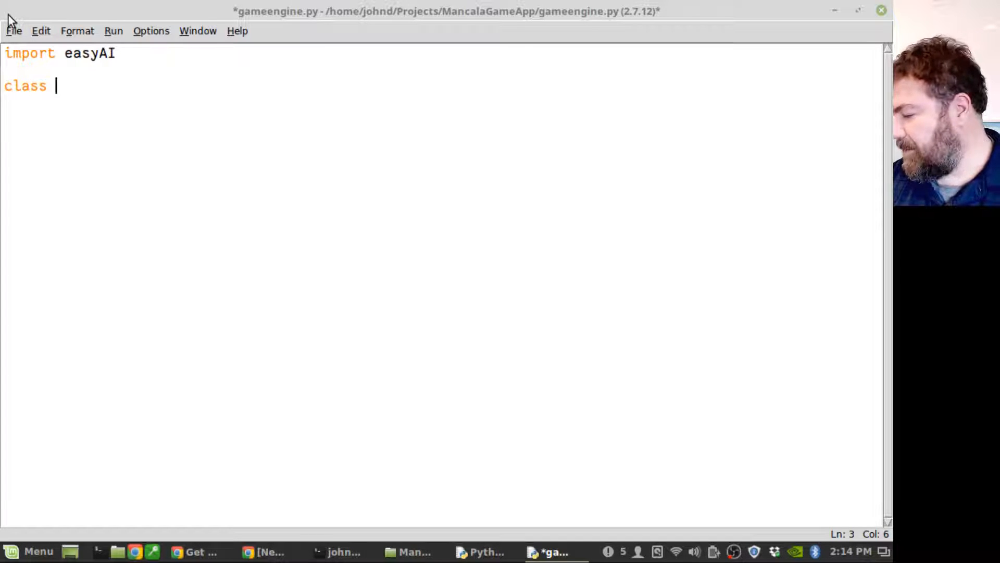
type("Kalah")
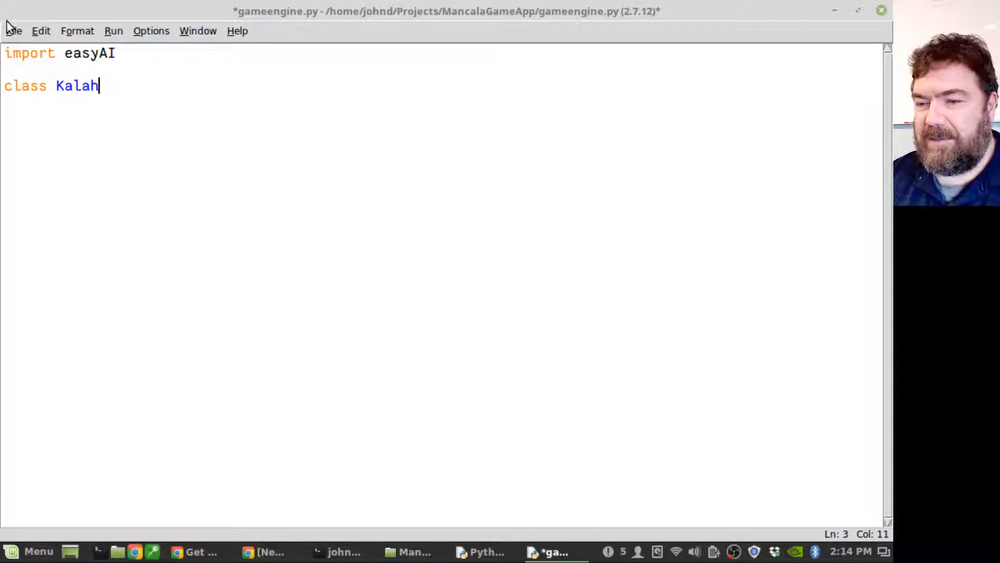
type("HumanPlayer(easyAI.Human_Player):")
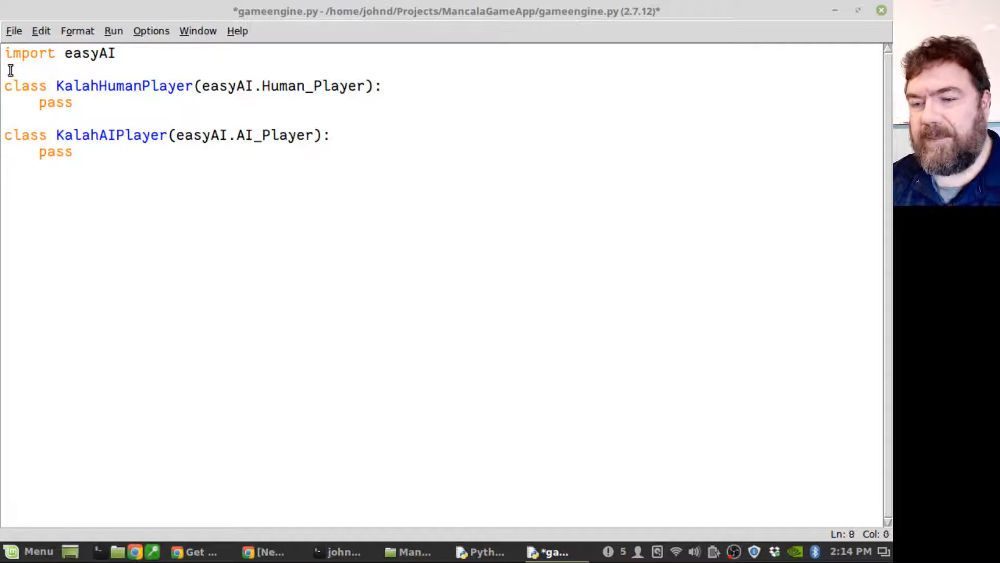
Declare class KalahGame(easyAI.TwoPlayersGame) as a stub game class
type("class KalahGame(easyAI.")
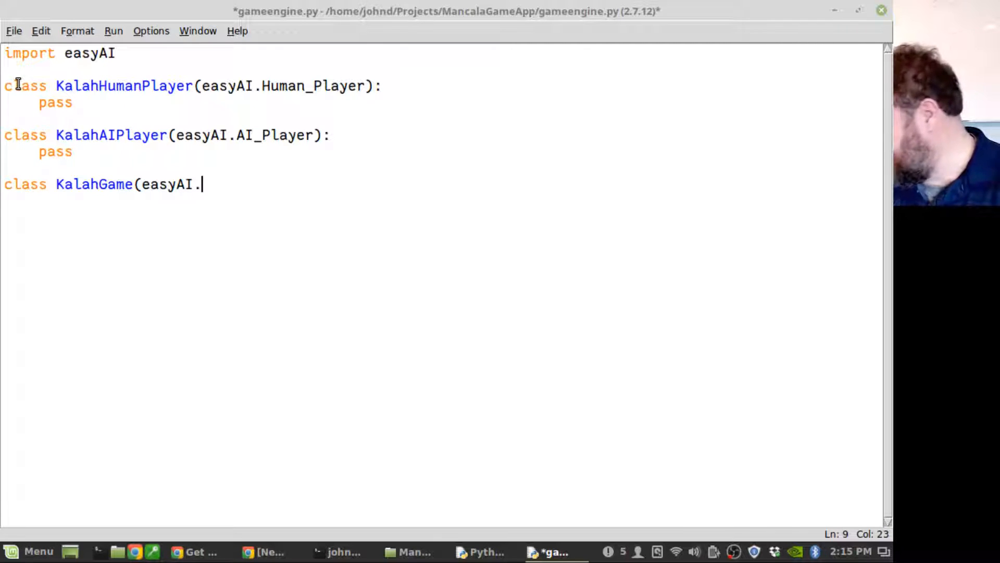
type("T")
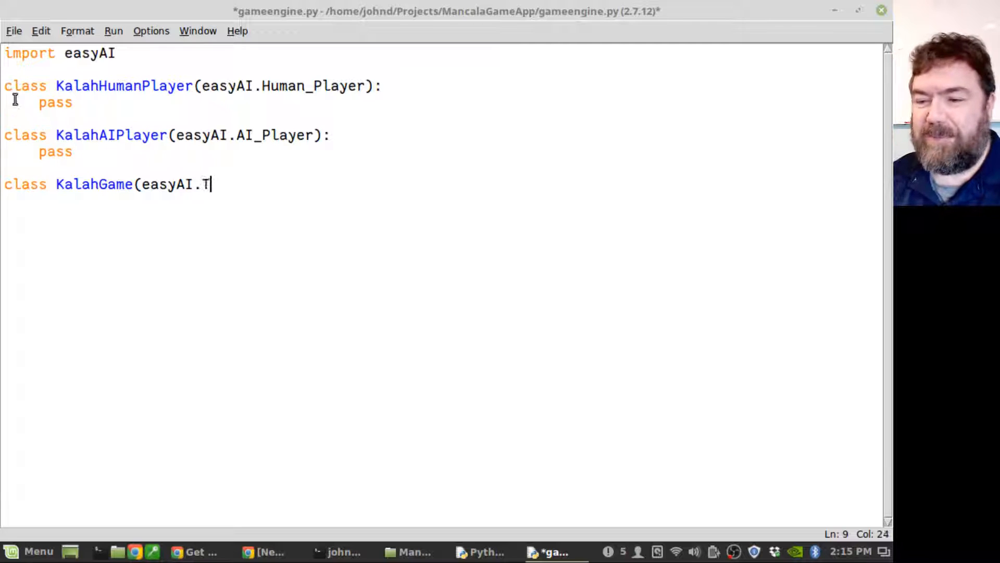
type("woPlaye")
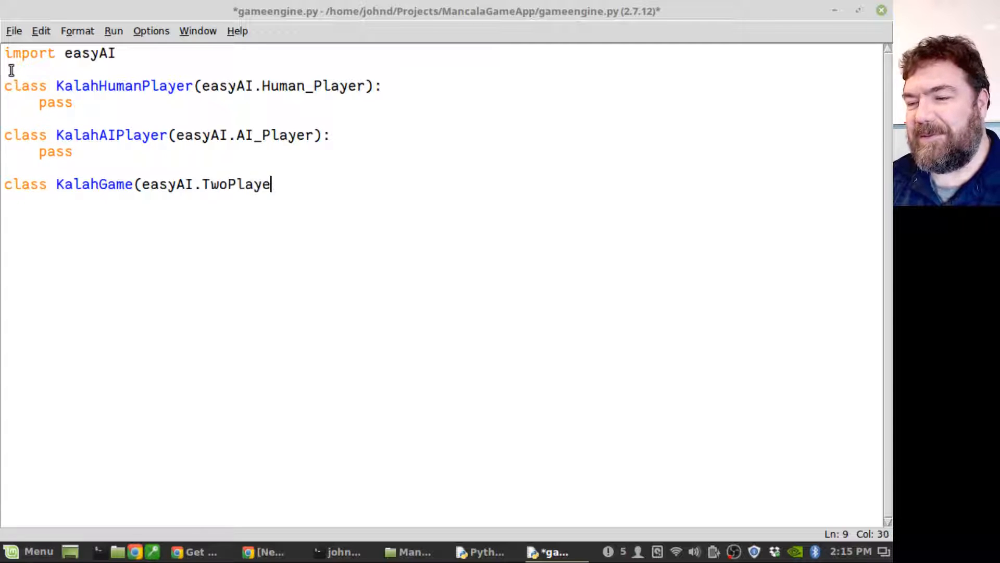
type("rsGame")
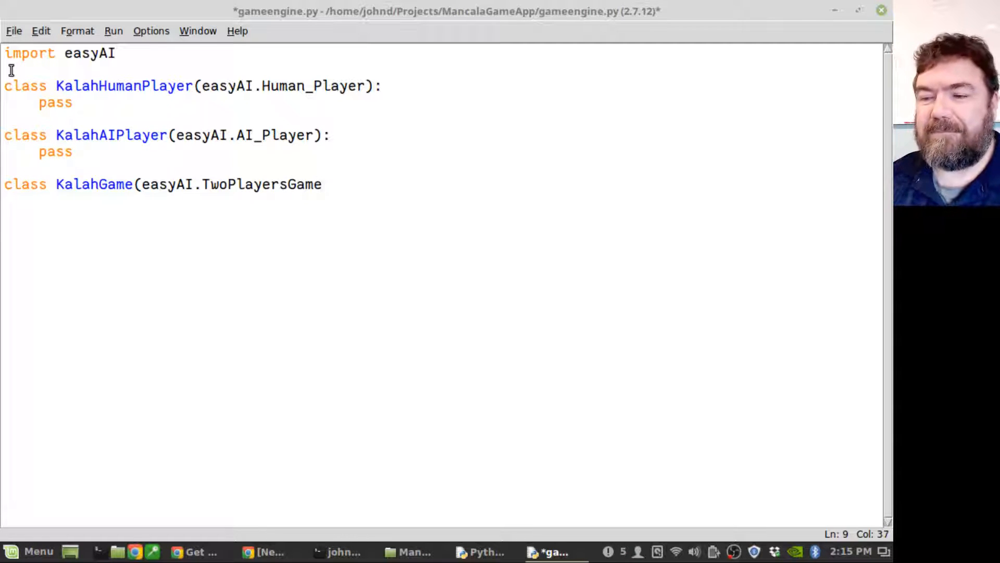
type("):")
type("pass")
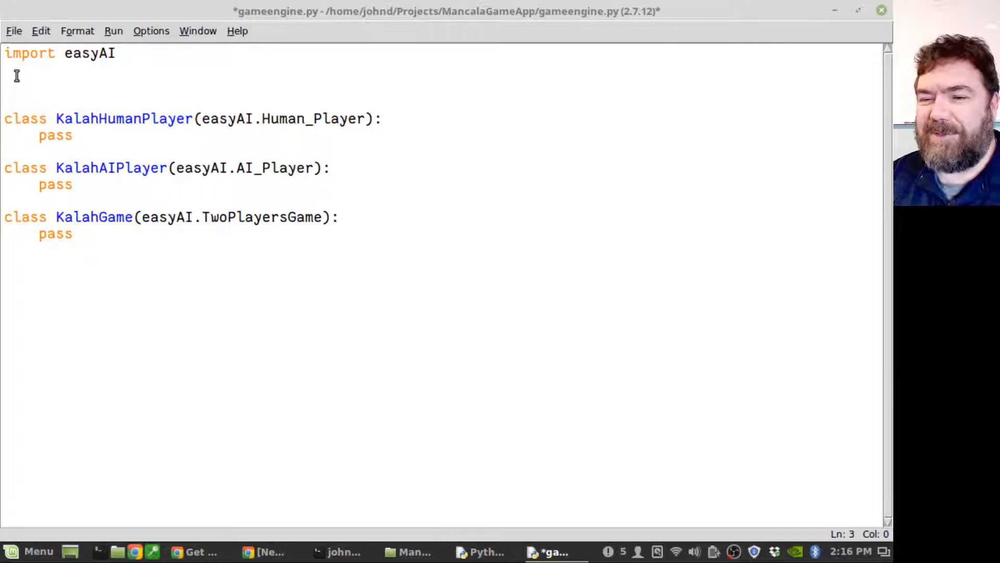
Define USER = 1, AI, PLAYER_LIST = [USER, AI] and a board-layout comment ending '# HAND = 00'
type("USER")
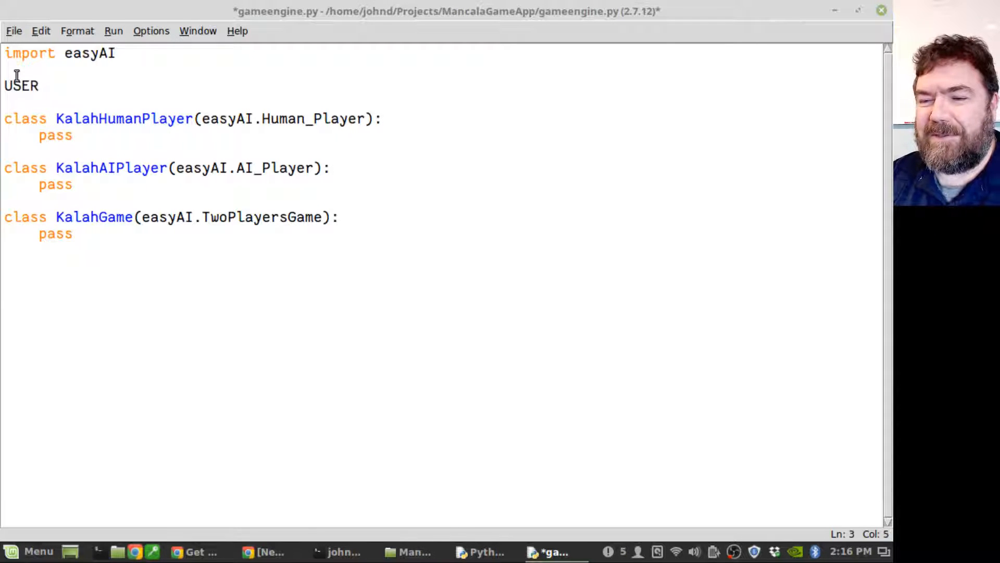
type("= 1")
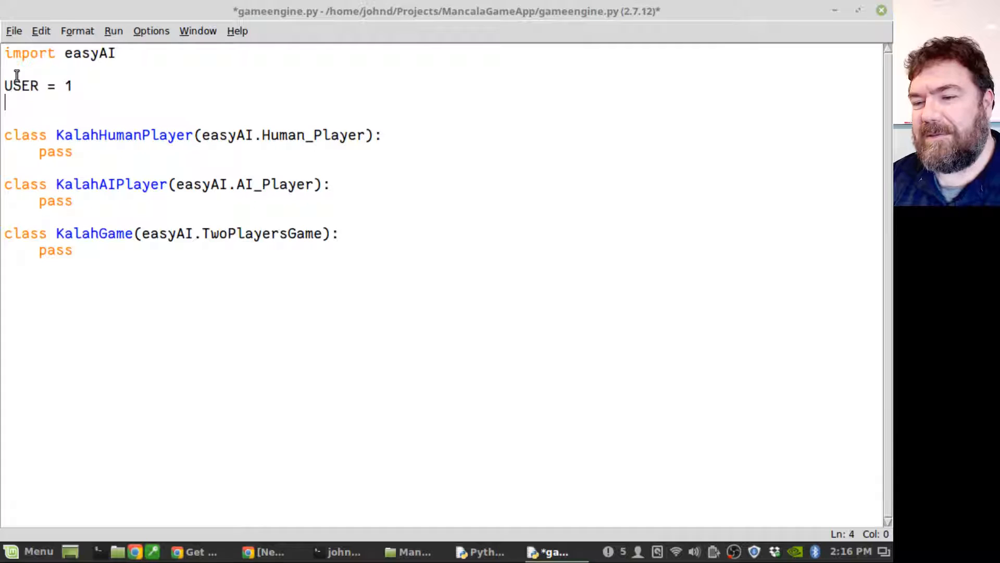
type("AI = 1")
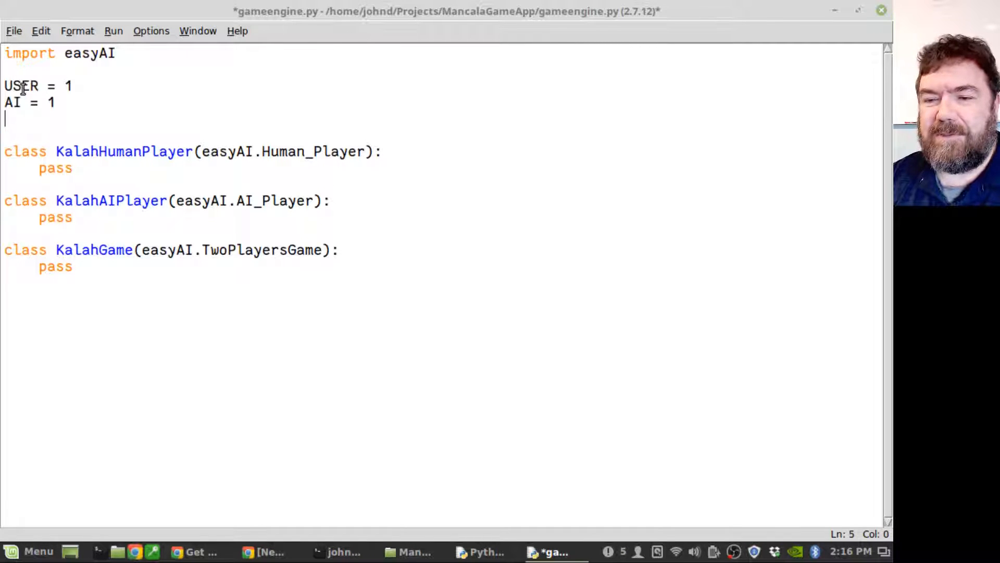
type("PLAYER_LIST = [USER, AI]")
left_click(31, 102)
type("2")
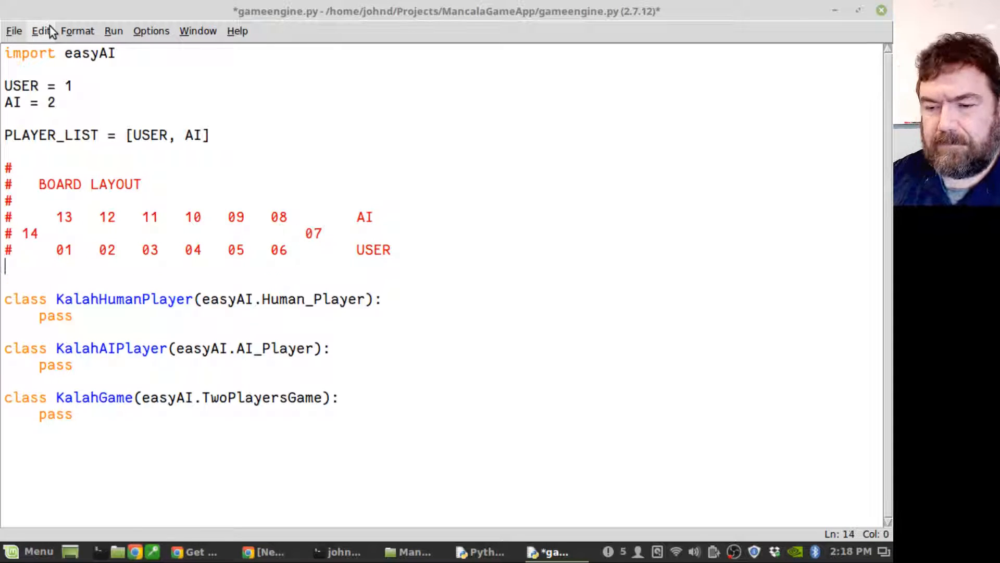
type("# HAND = 00")
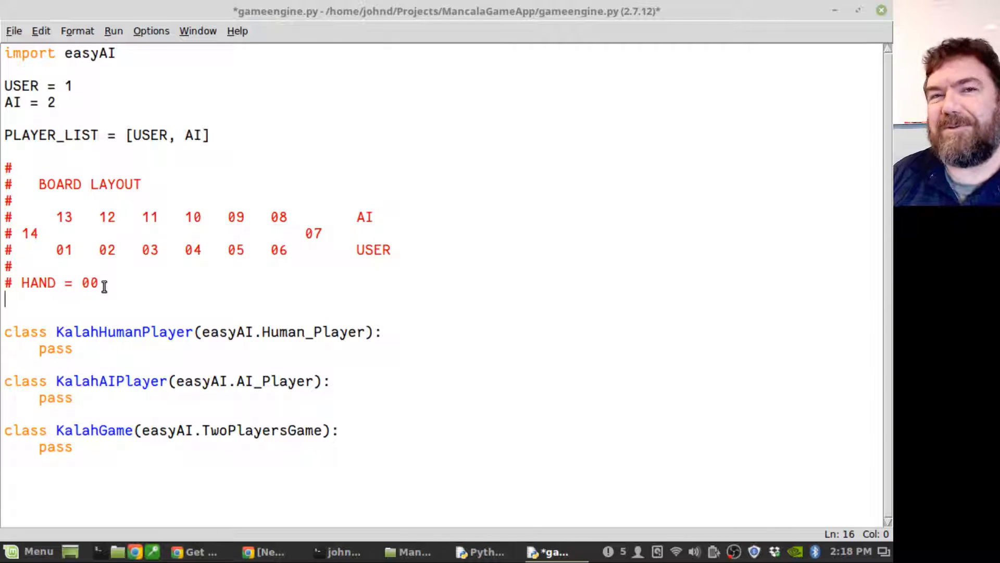
Add a HOUSE_LIST definition alongside the HOUSE/STORE roles and the P pit dictionary
type("HOUSE_LIST")
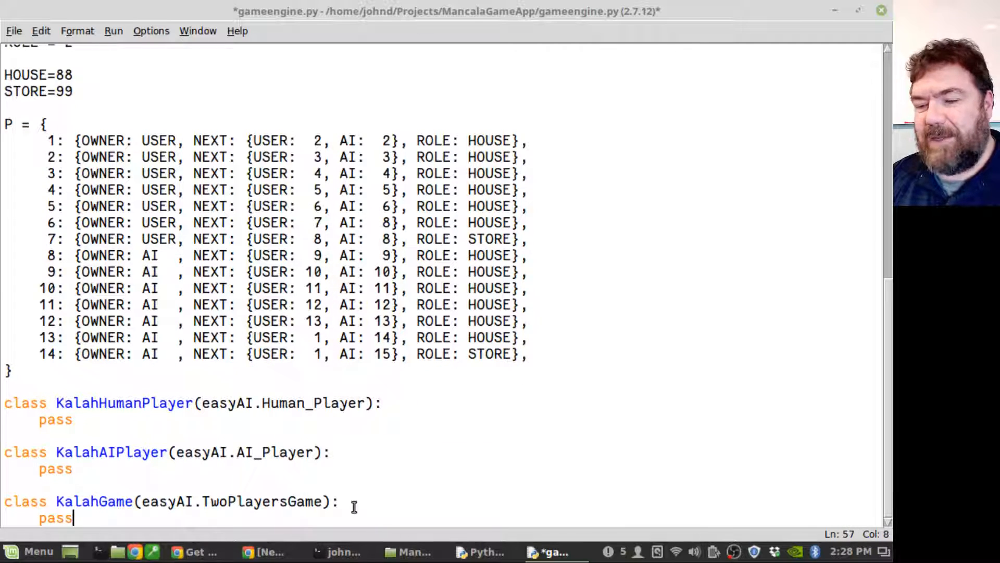
Select the easyAI docs' game-method list in Chrome and return to the Python editor
left_click(195, 552)
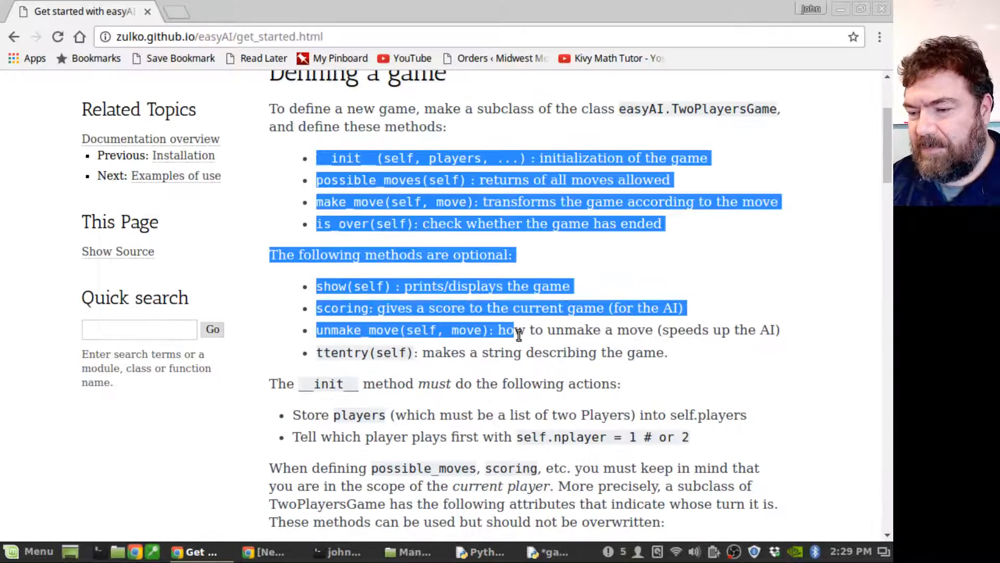
left_click_drag(518, 331, 668, 353)
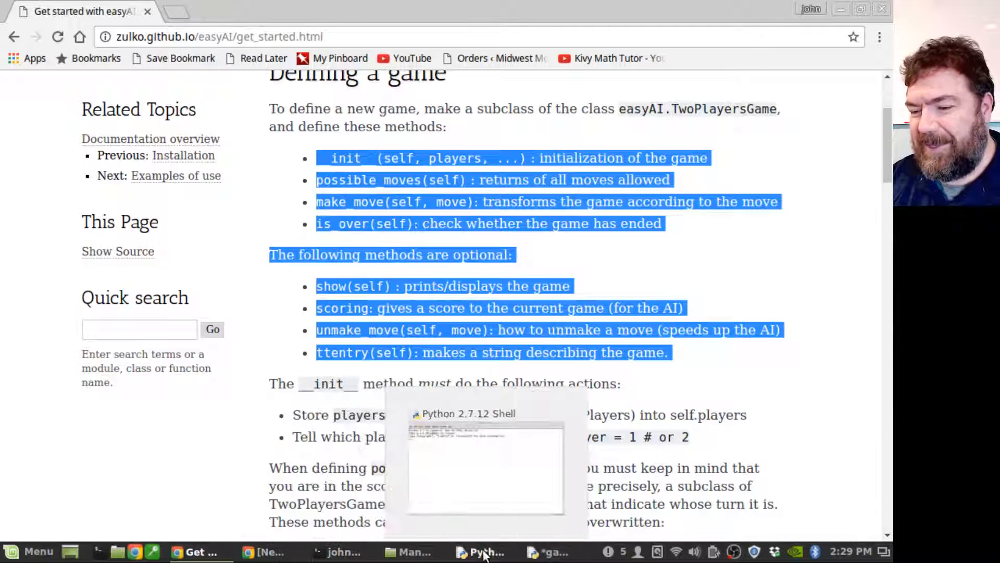
left_click(553, 552)
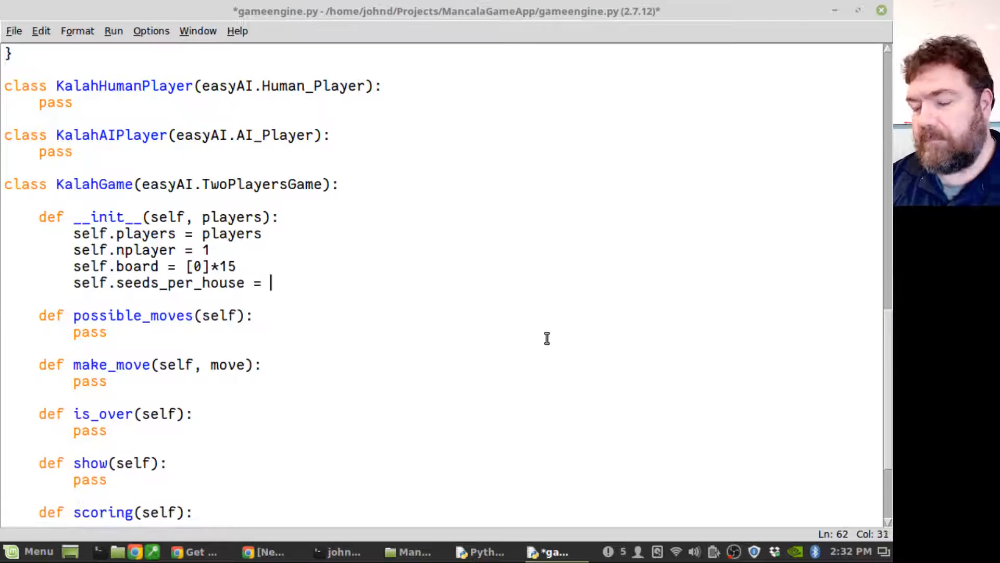
Set seeds_per_house = 4 and self.nplayer = 1 in KalahGame's __init__
type("4")
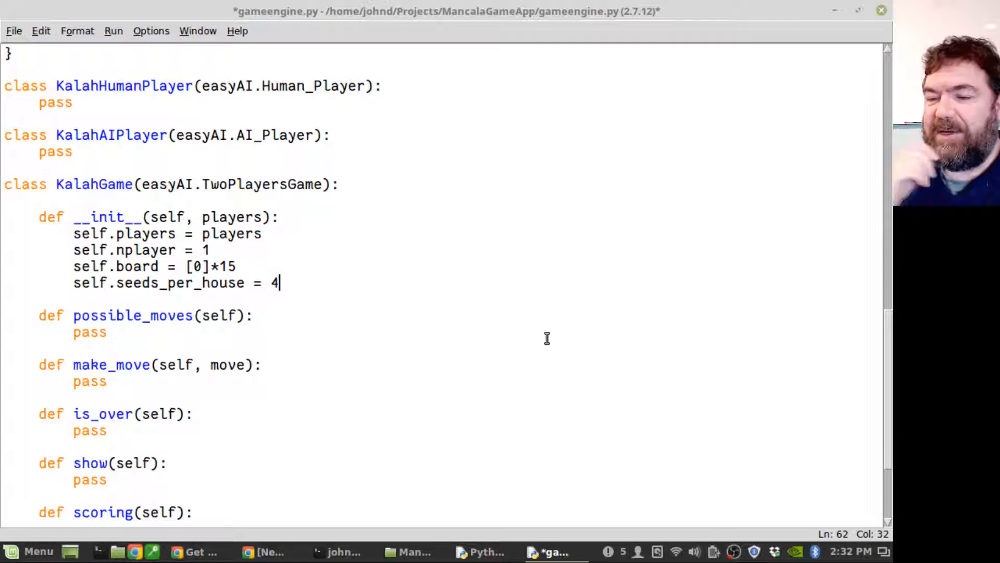
mouse_move(210, 99)
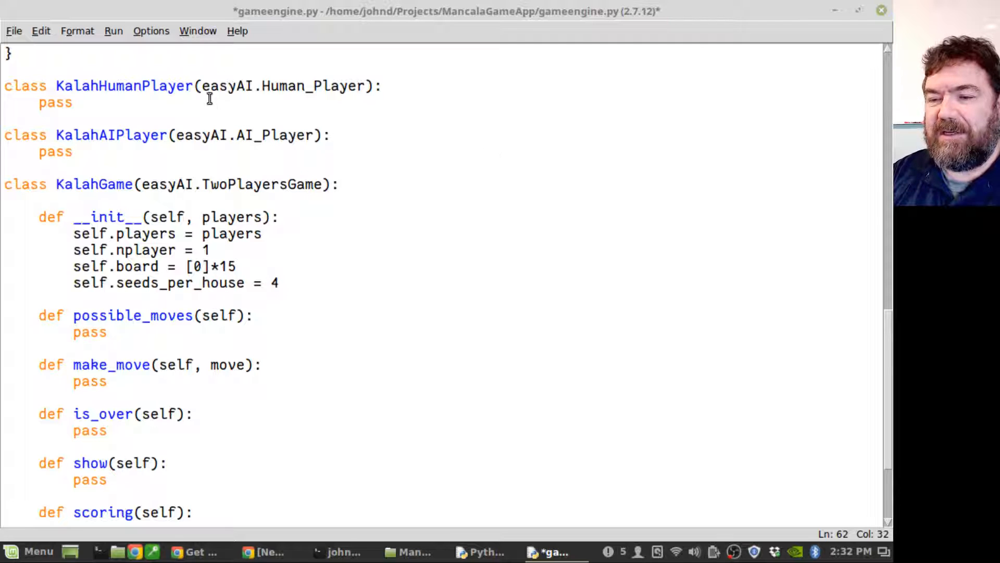
left_click(279, 283)
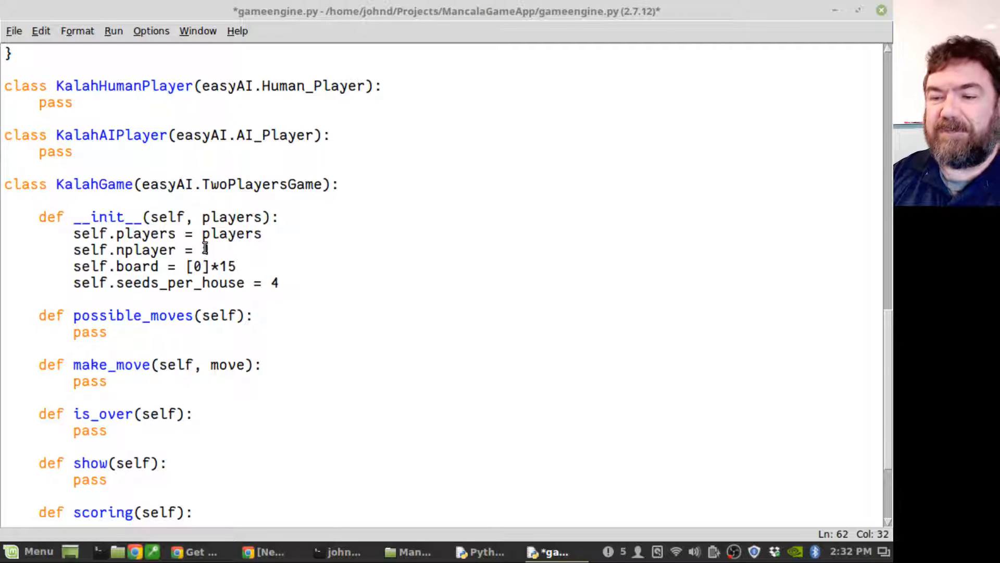
type("1")
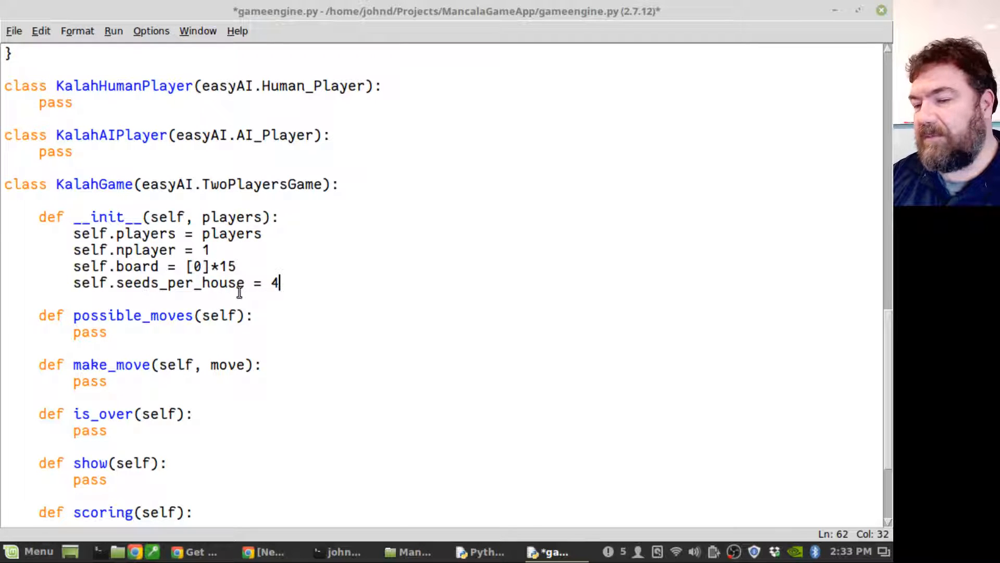
mouse_move(310, 290)
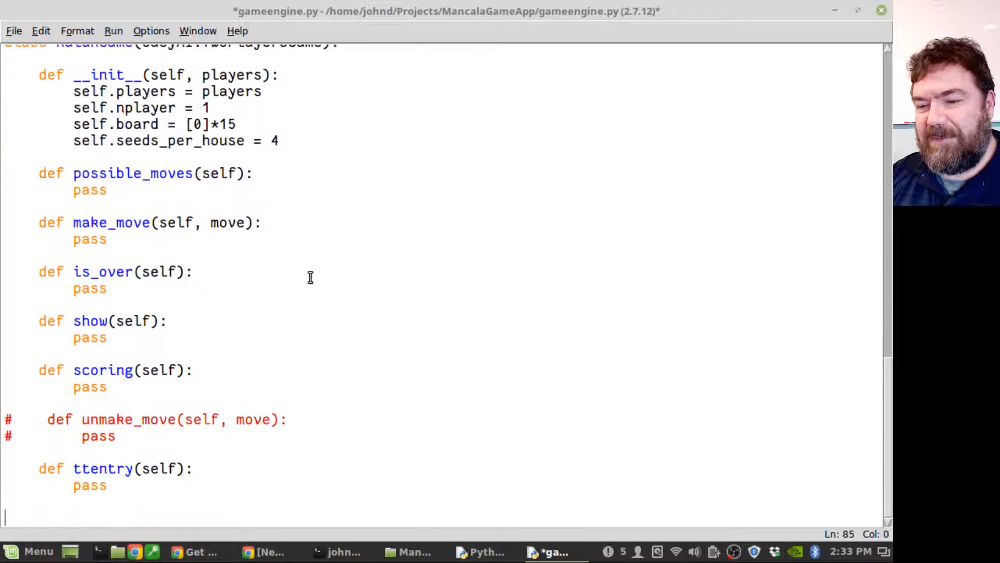
Add reset_board setting self.board[HAND] = 12*self.seeds_per_house below the ttentry stub
key("BackSpace")
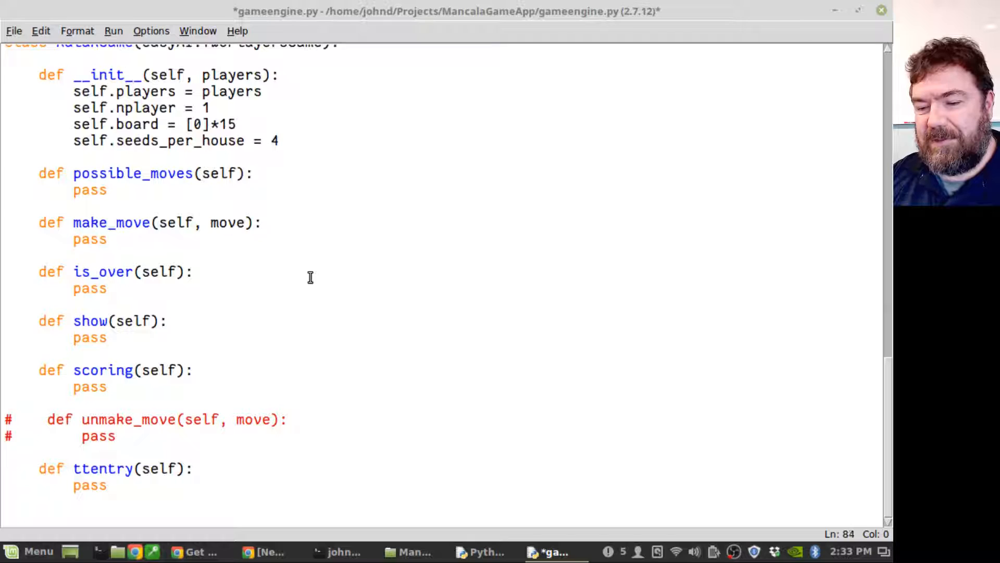
type("def reset_board(self):")
type("for house in HOUSE_LIST[player]")
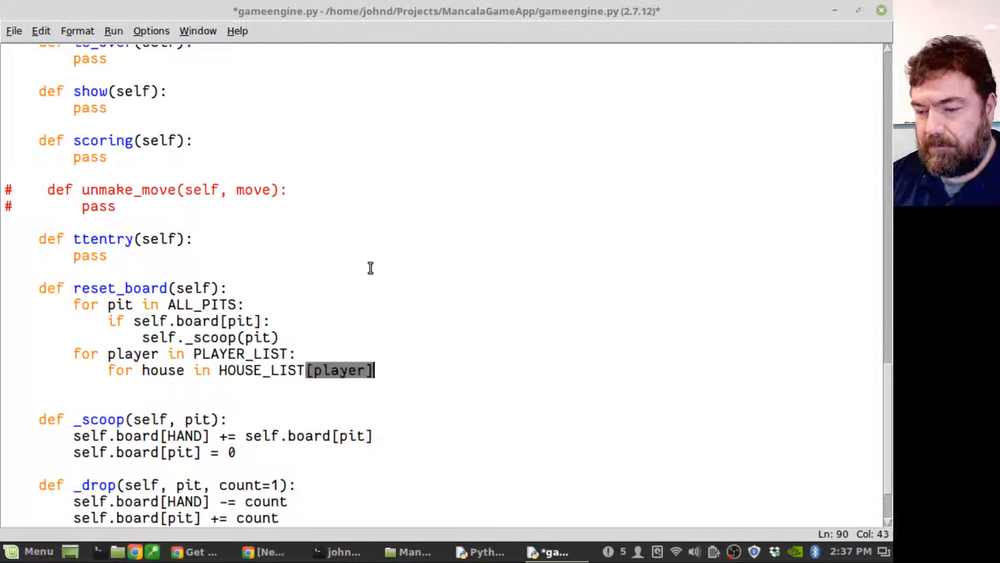
scroll("up", 3)
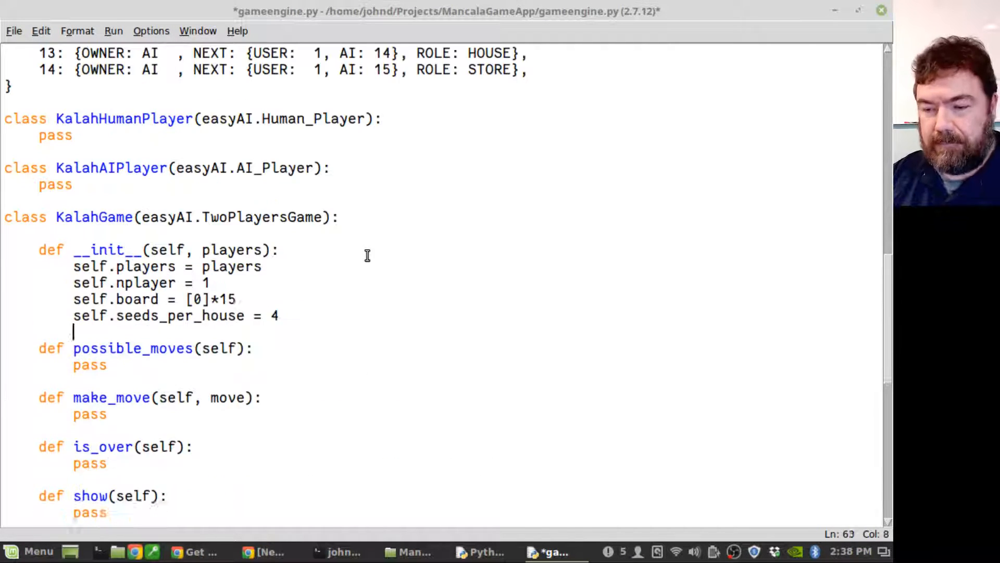
type("self.board[HAND] = 12*self.seeds_per_house")
type("[\"[:02d]\".format(self.board[pit]) for pit in H")
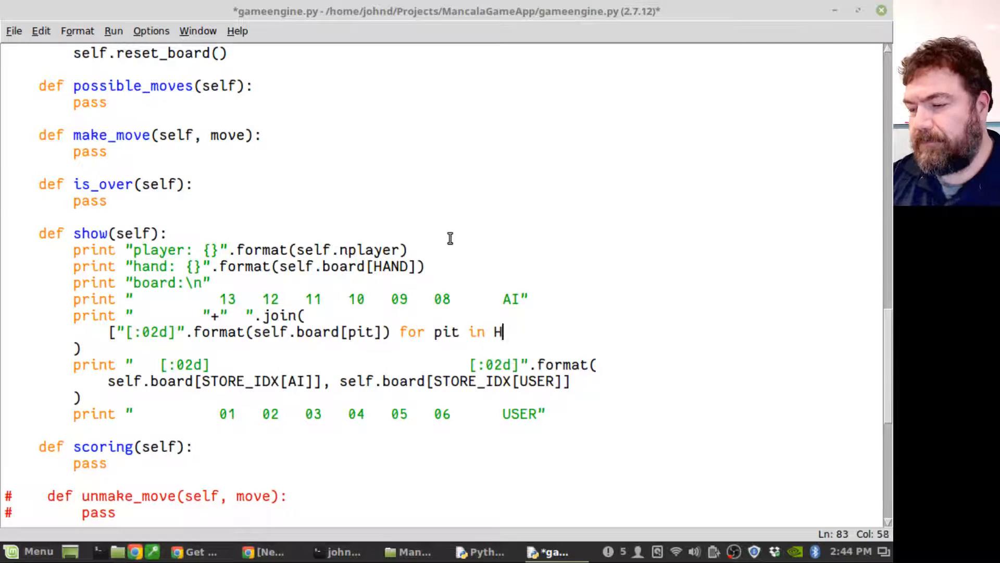
Finish the main block creating KalahGame([human, other_human])
scroll("down", 3)
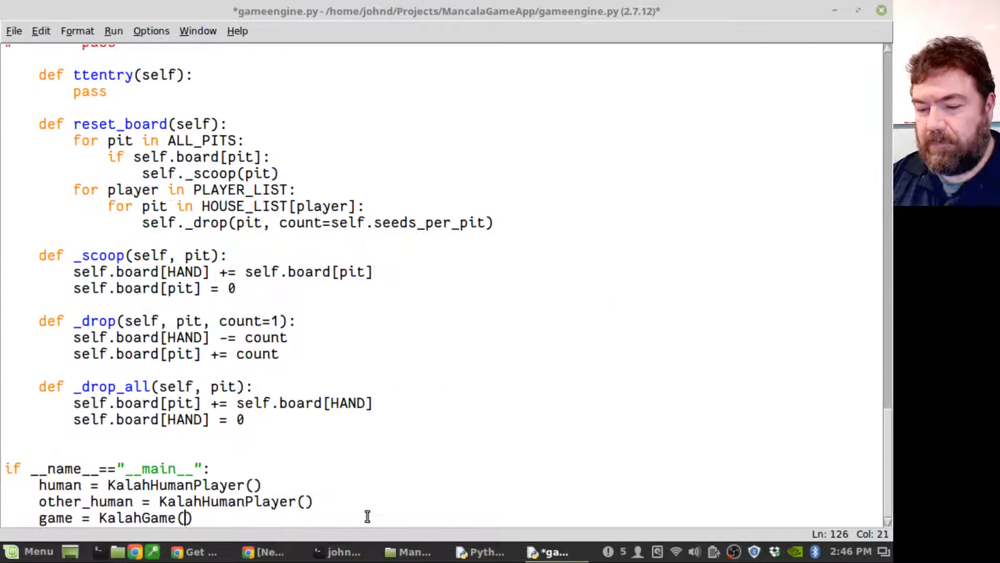
type("[human, other_human])")
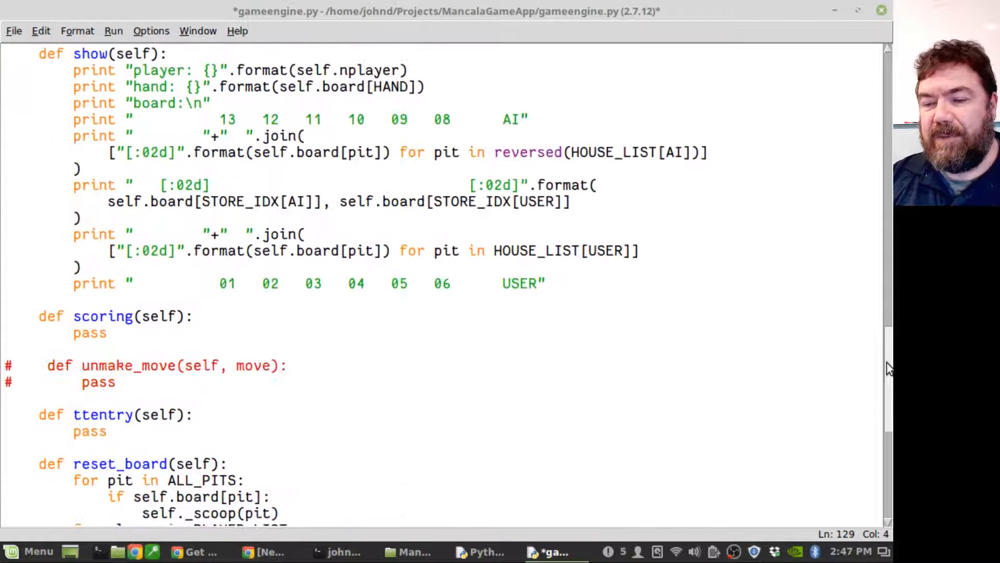
scroll("down", 3)
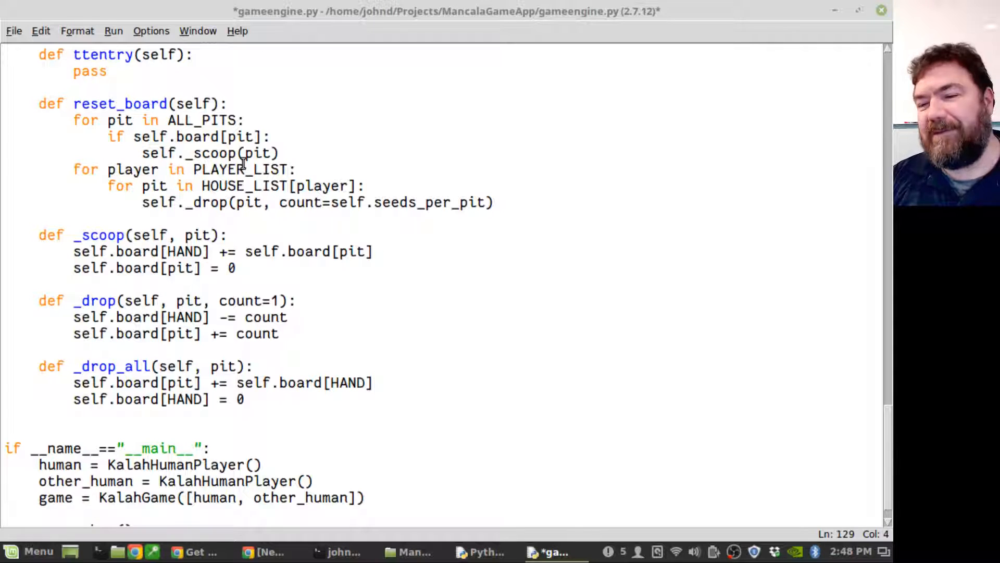
mouse_move(201, 153)
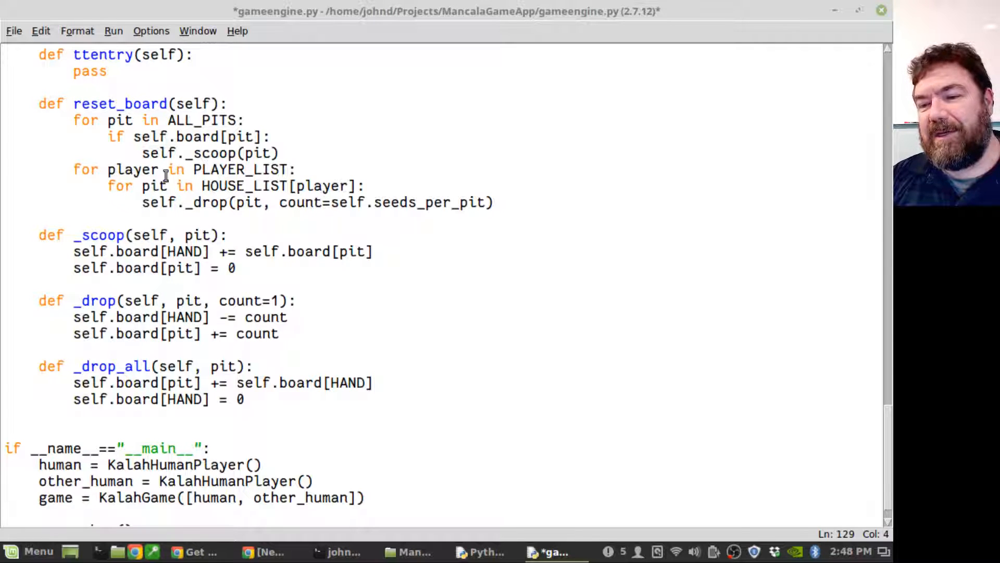
mouse_move(155, 186)
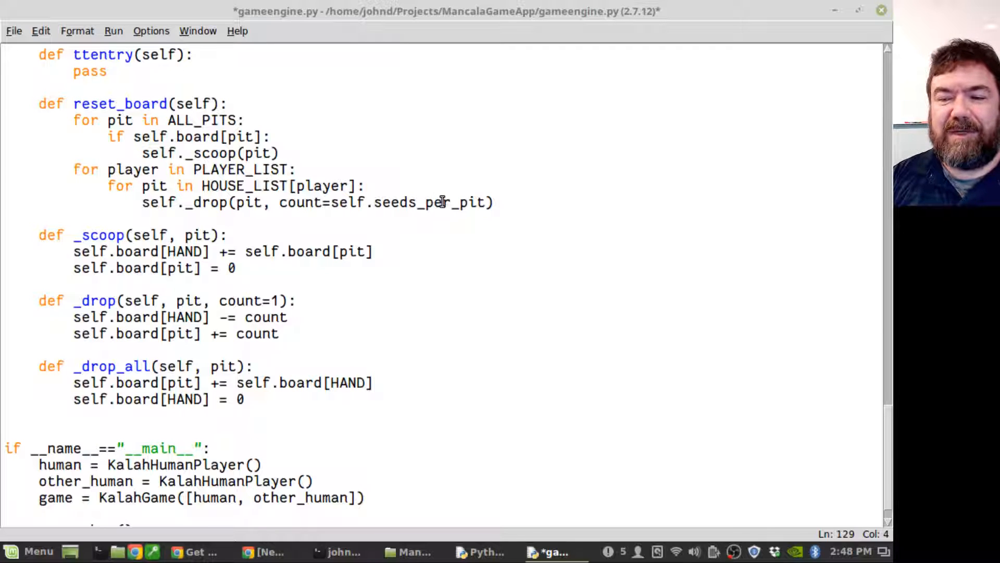
mouse_move(797, 271)
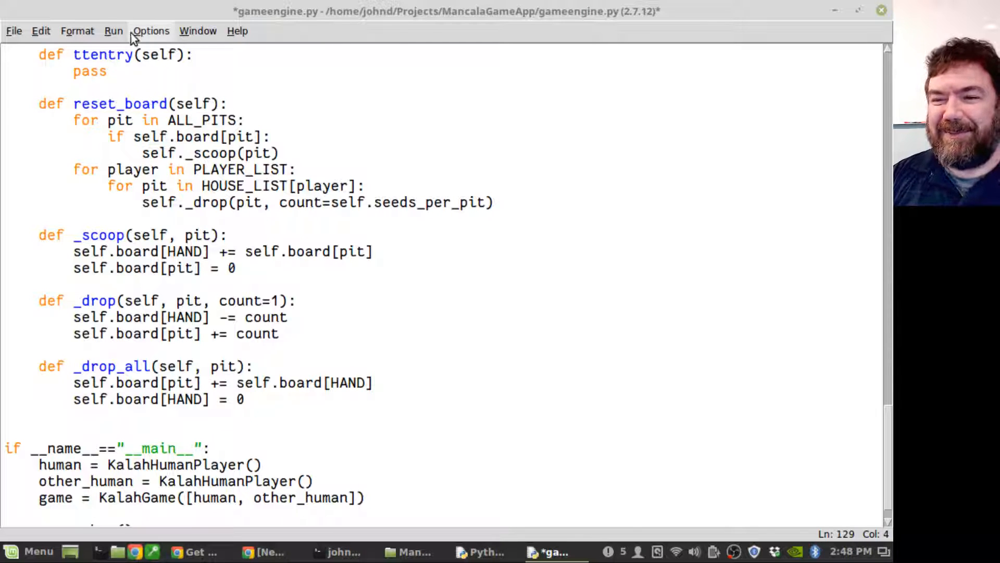
Save gameengine.py and run it so the shell prints the starting four-seed board
left_click(114, 30)
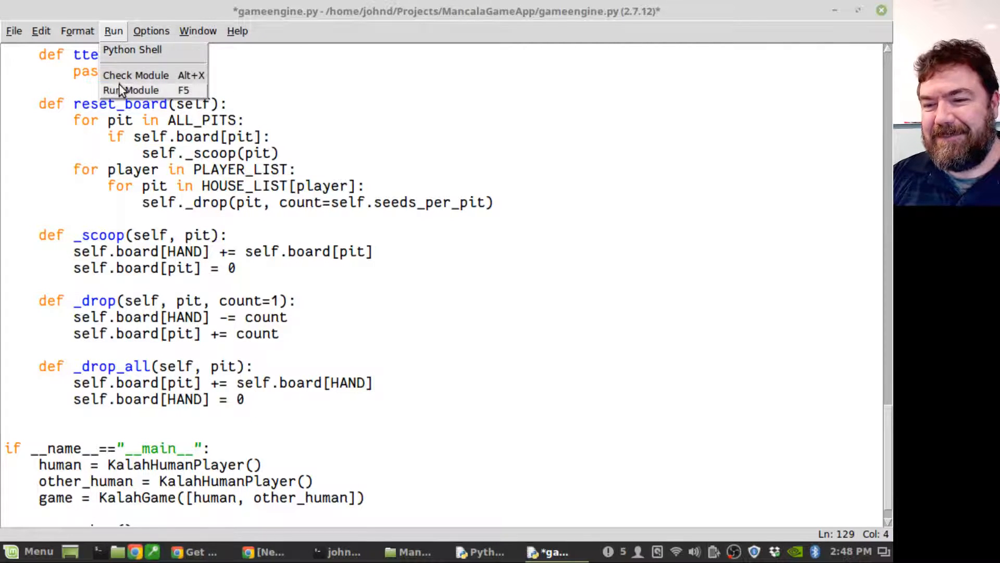
left_click(14, 30)
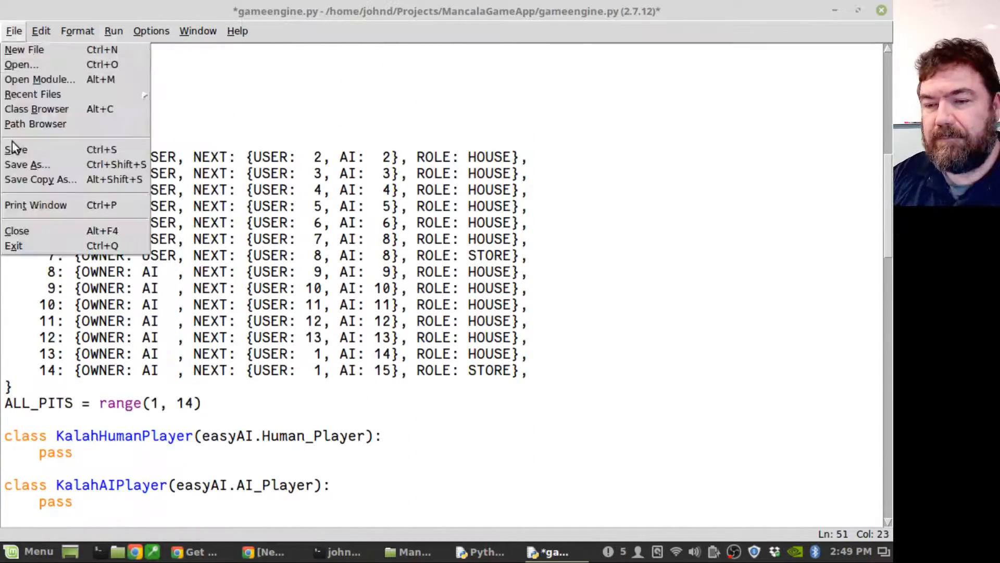
left_click(16, 149)
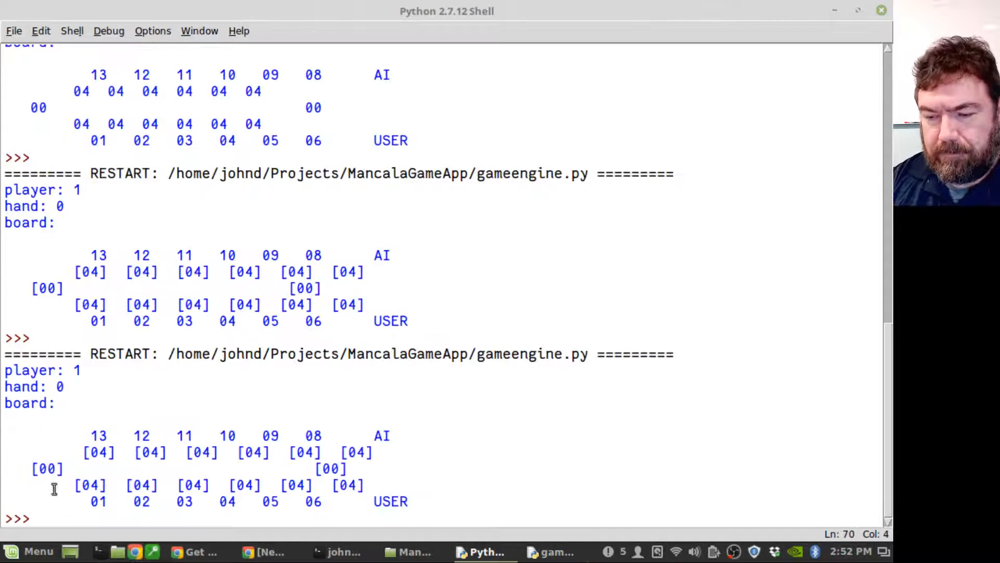
Focus the Python Shell to review the printed starting board
left_click(14, 30)
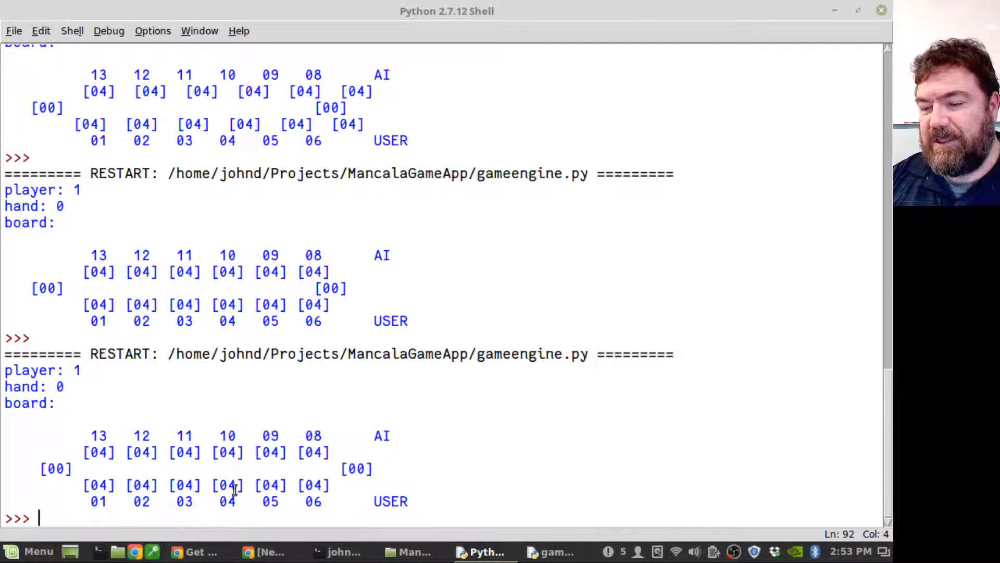
mouse_move(346, 447)
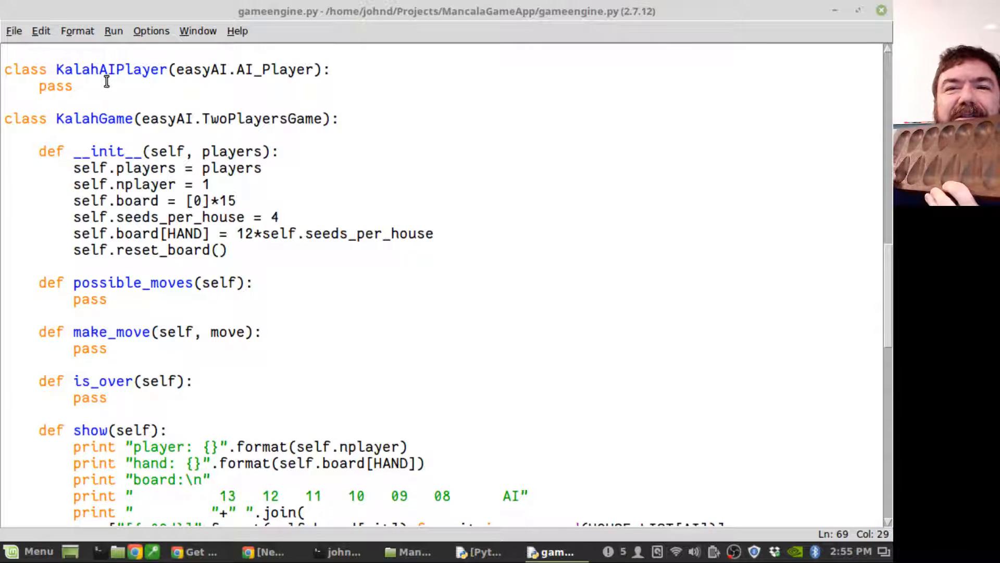
Write possible_moves_choices appending each non-empty house in HOUSE_LIST[self.nplayer]
left_click(252, 283)
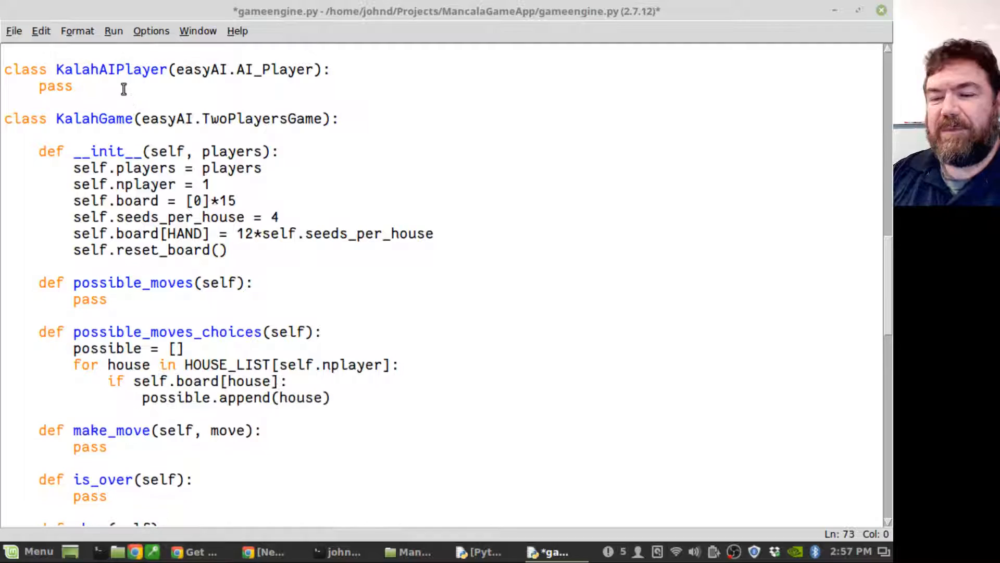
left_click(73, 348)
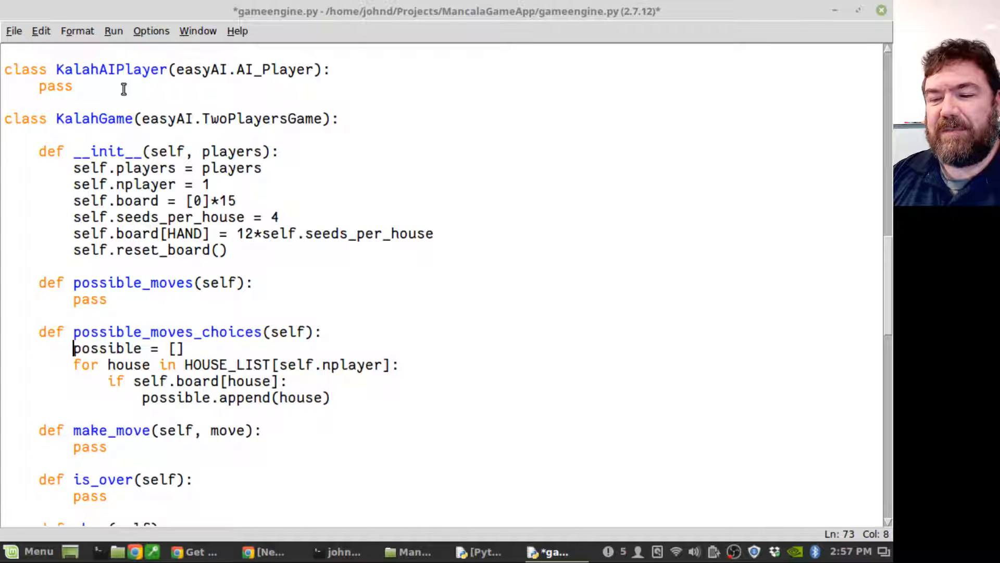
left_click(127, 365)
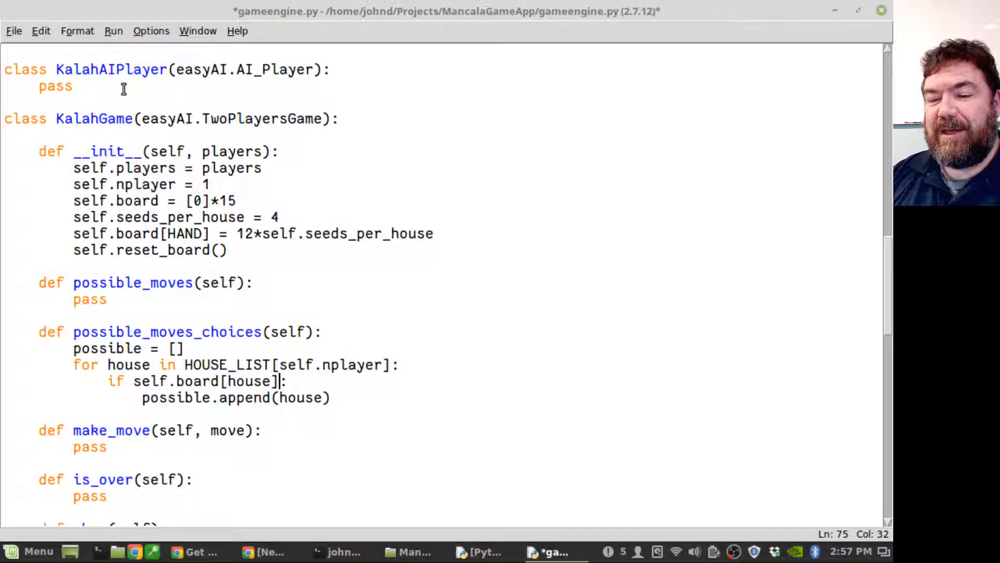
key("Left")
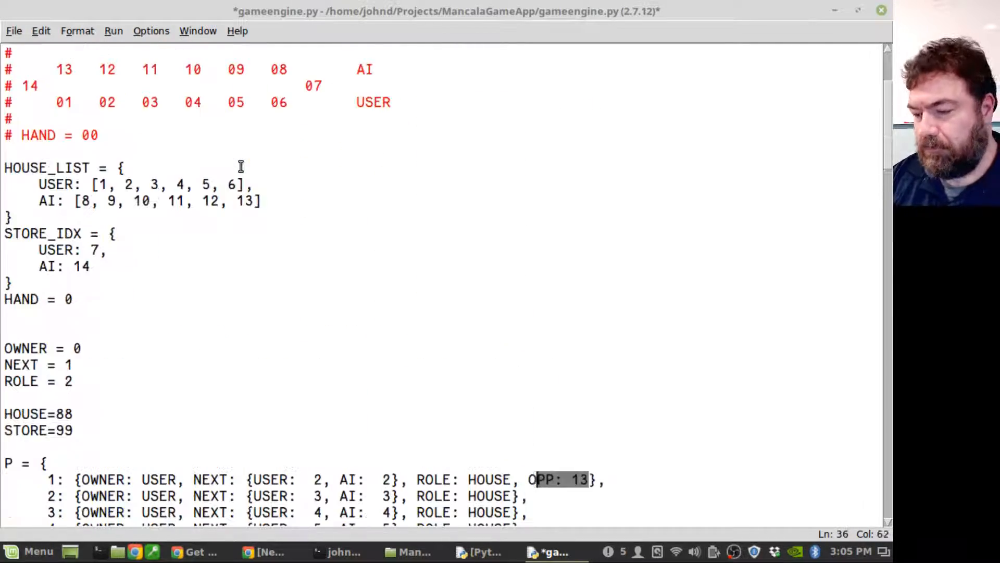
Scroll through make_move's sowing and steal logic and the OPP entries in P
scroll("down", 3)
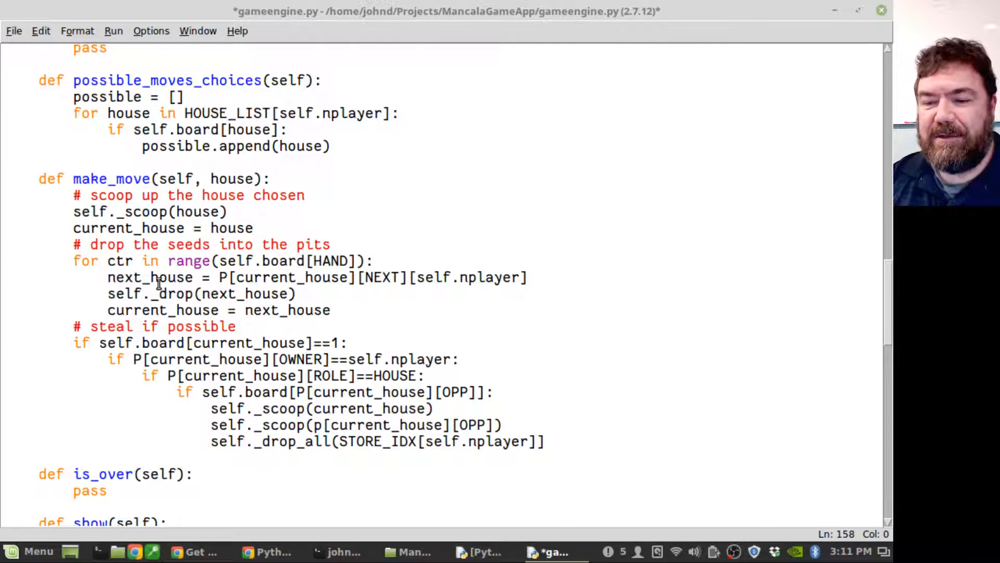
mouse_move(693, 325)
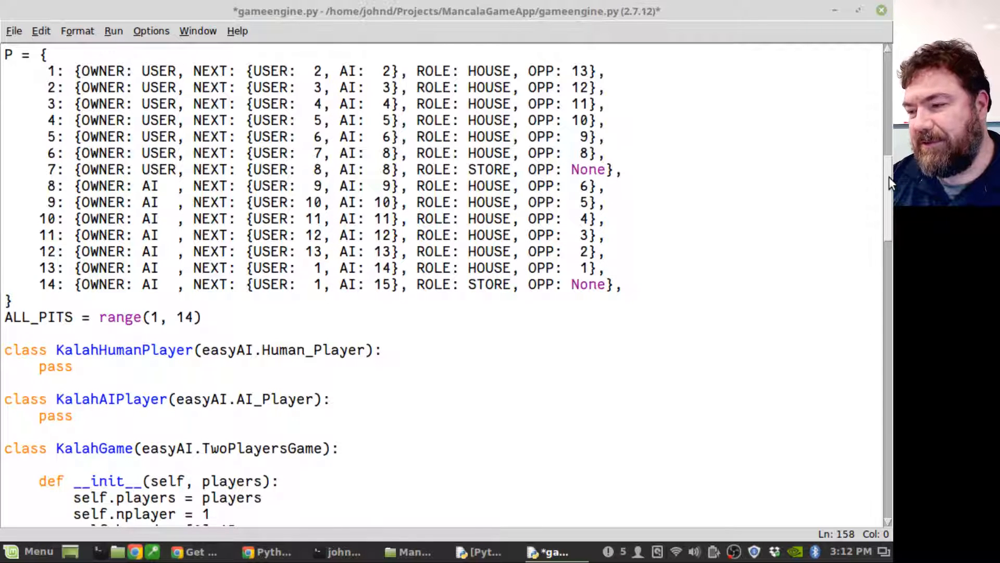
scroll("down", 3)
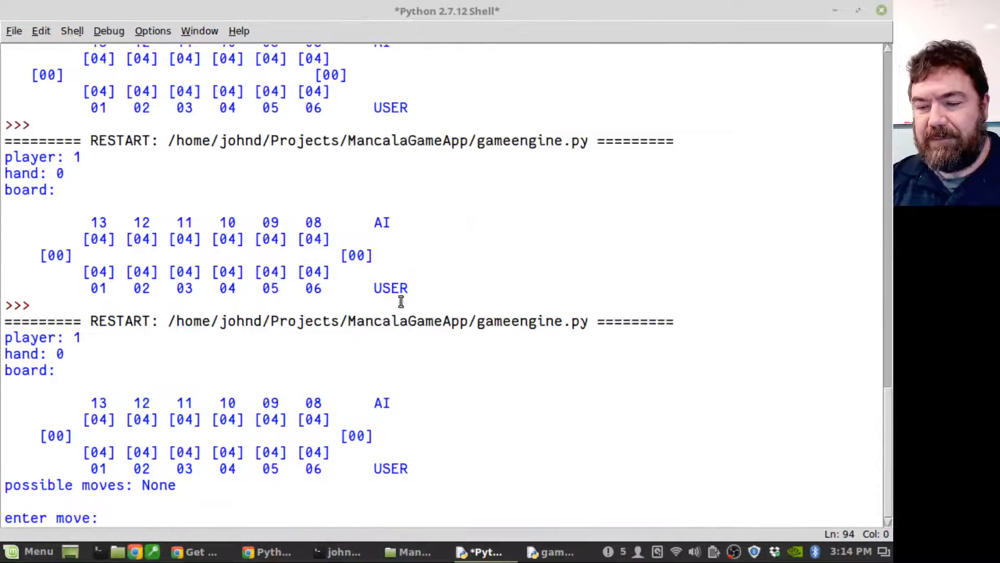
Enter move 4 at the prompt, check the easyAI docs, and return to gameengine.py
type("4")
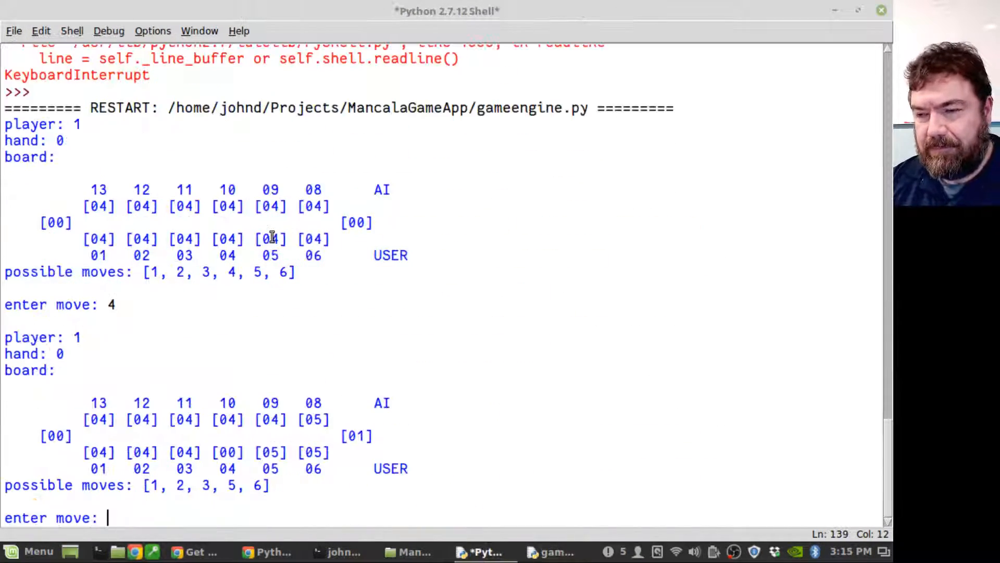
left_click(193, 552)
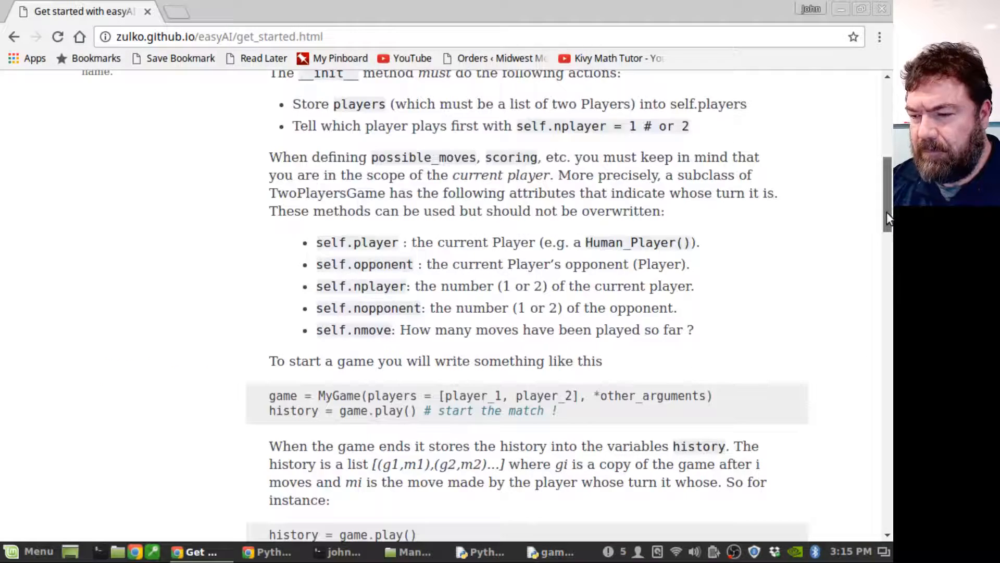
left_click(551, 553)
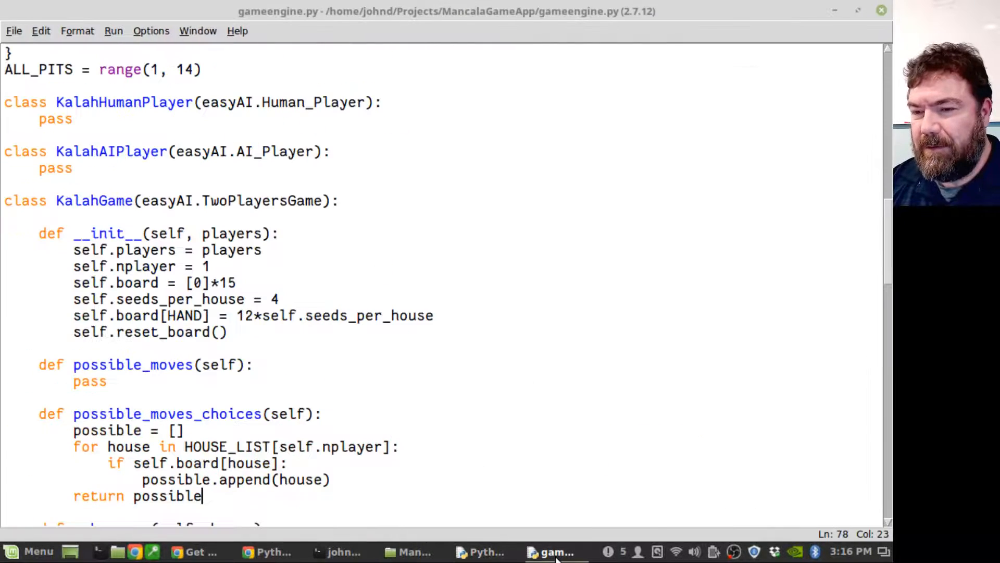
mouse_move(518, 490)
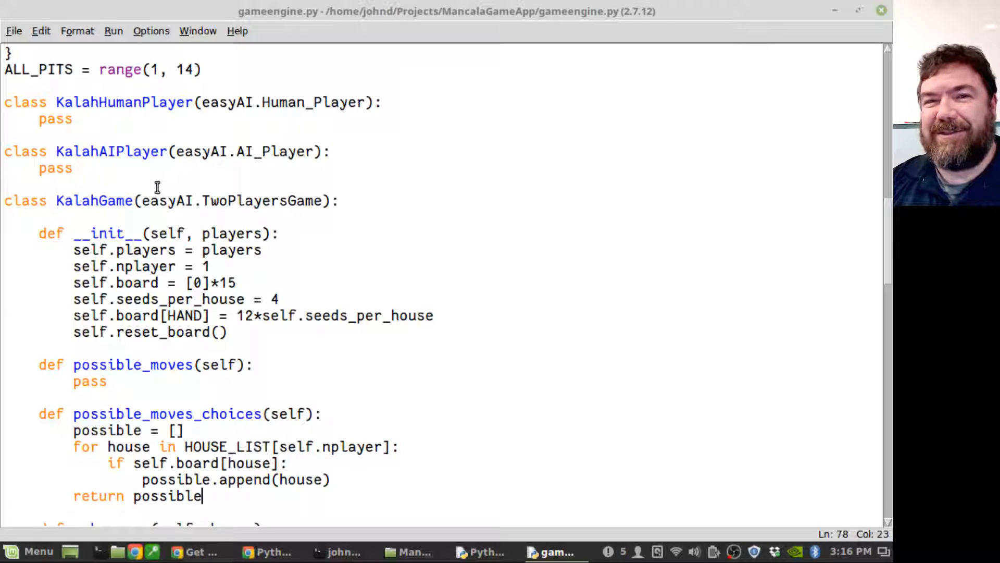
Write scoring() using board[STORE_IDX[self.opposit]] and run the updated script
type("po")
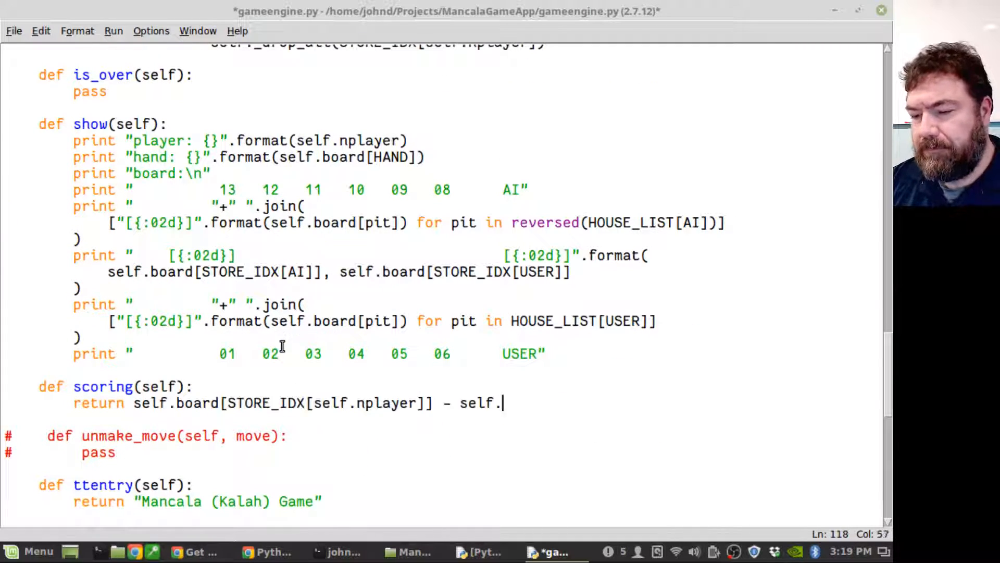
type("board[STORE_IDX[self.opposit]]")
type("if")
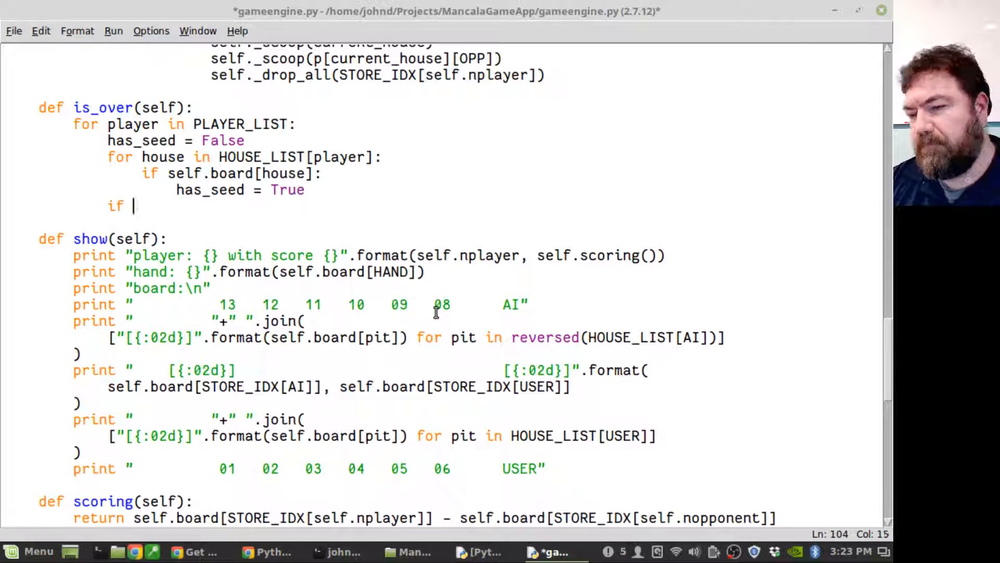
scroll("down", 3)
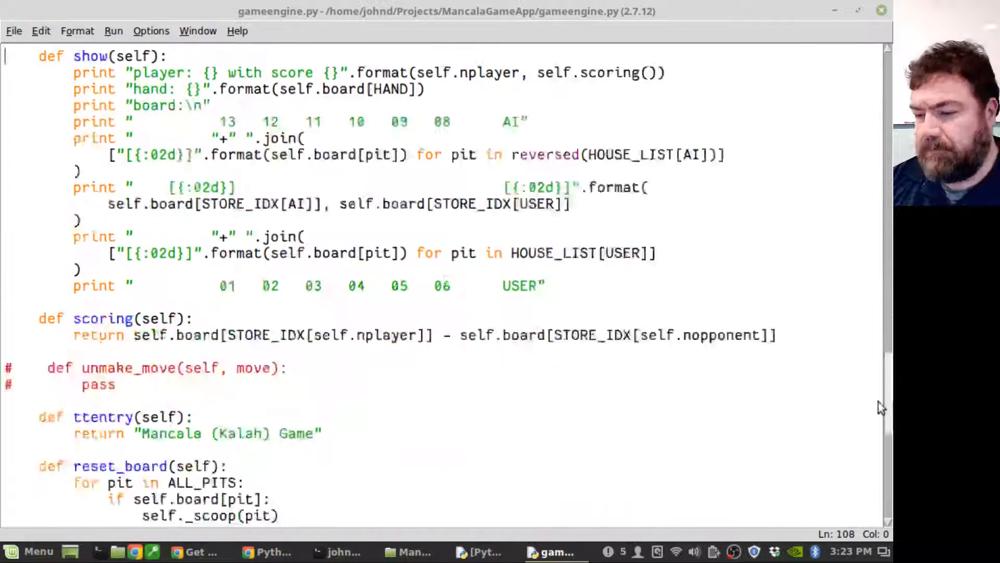
left_click(204, 551)
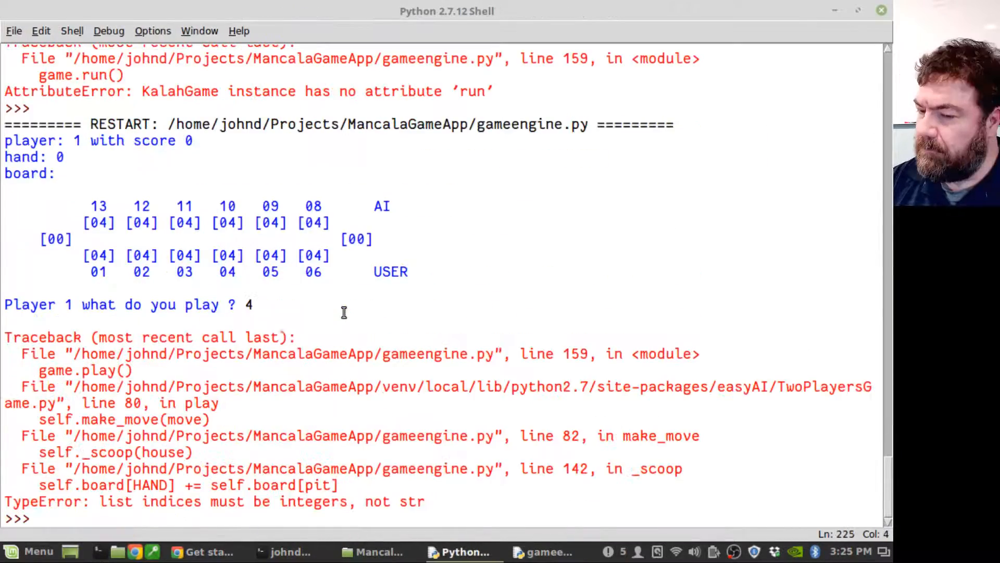
Enter player 2's move 11, hit the IndexError, and return to the make_move source
type("11")
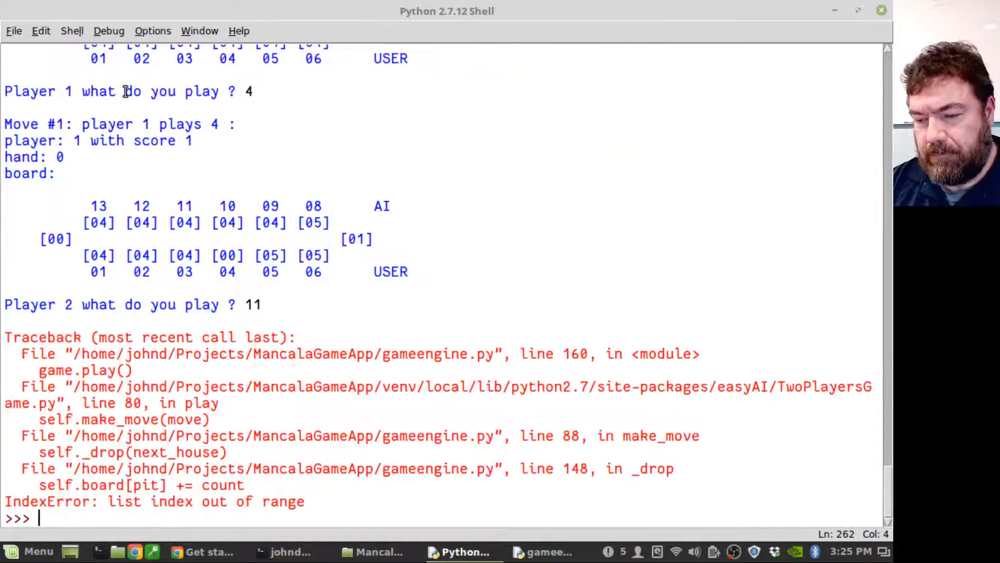
left_click(547, 552)
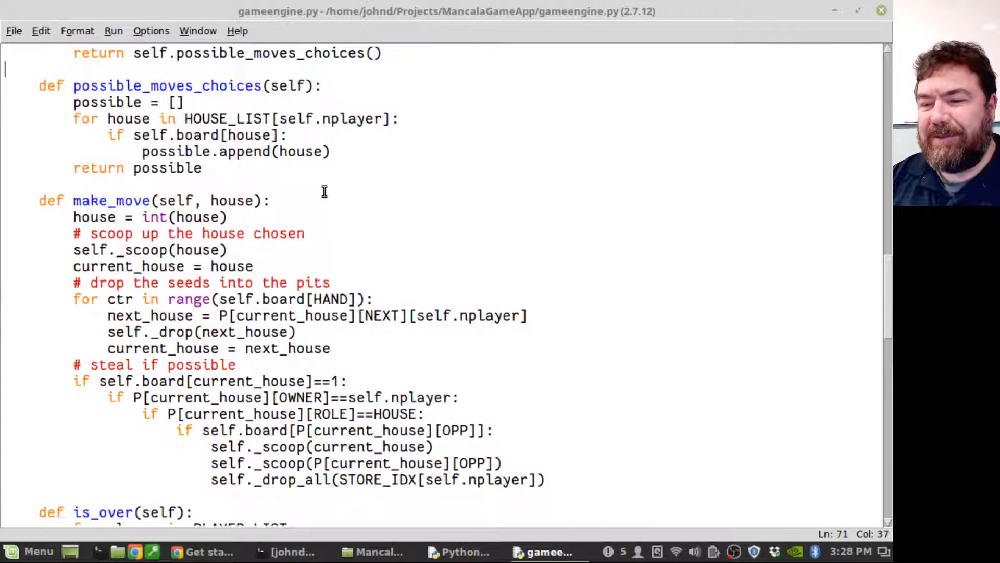
left_click(269, 201)
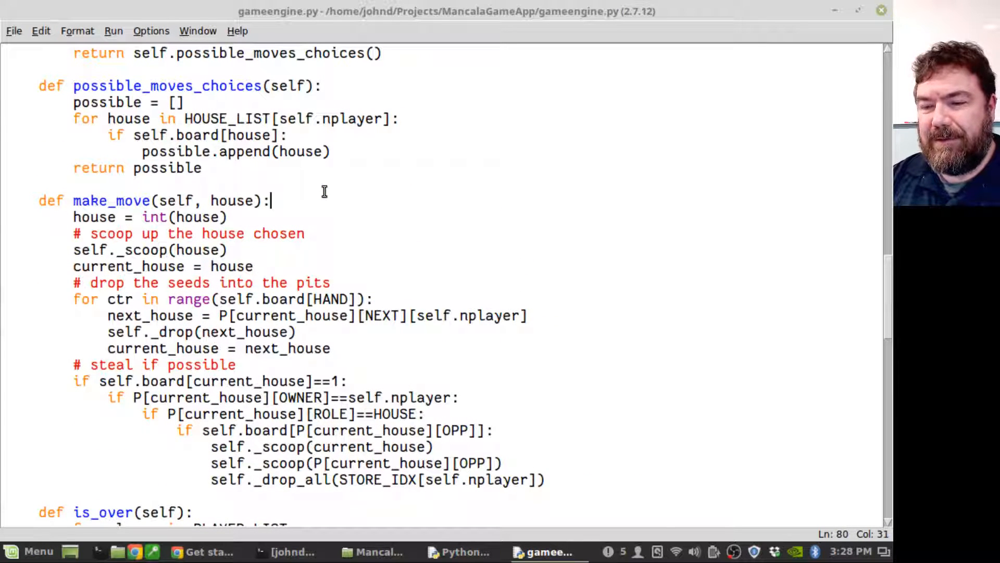
scroll("down", 3)
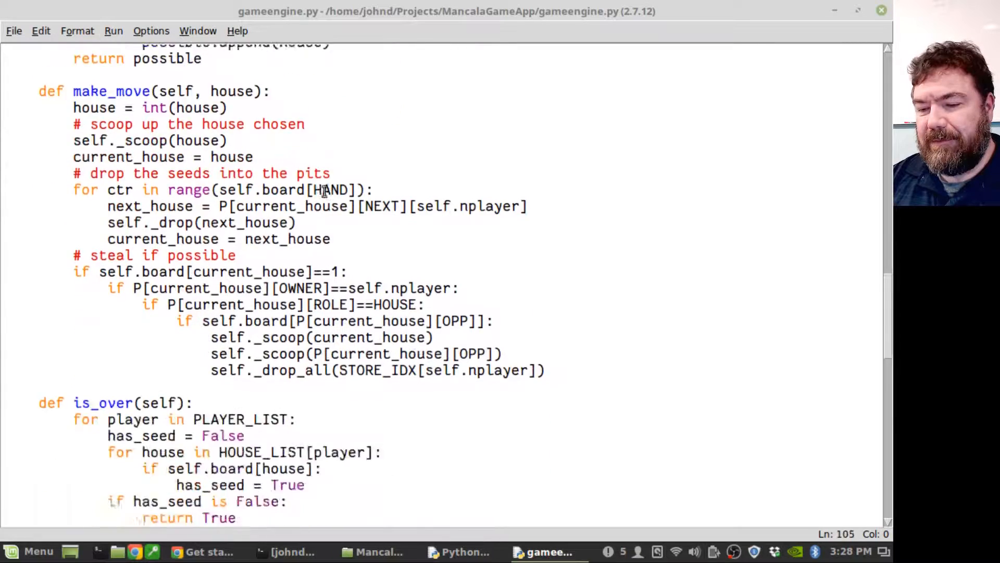
scroll("down", 3)
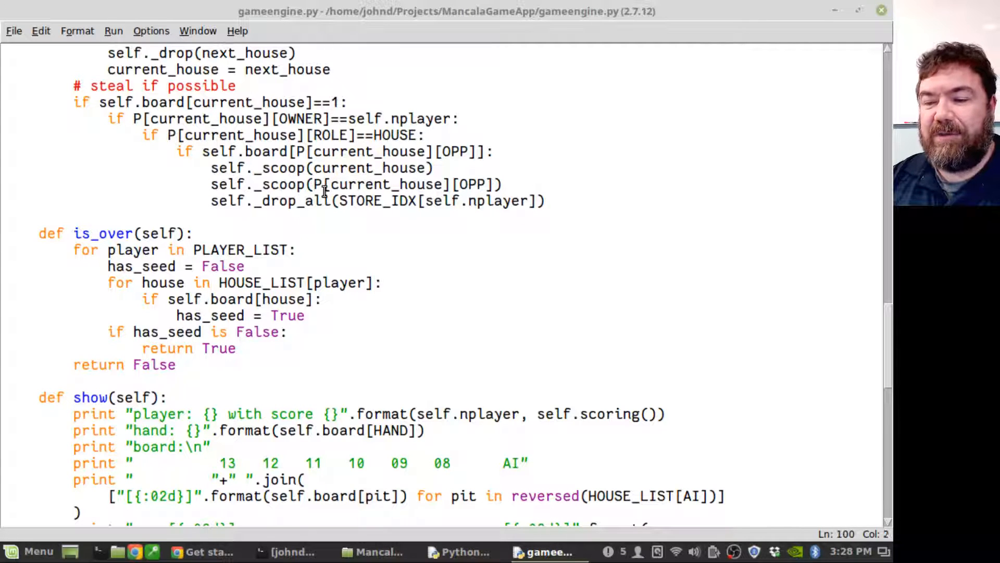
left_click(126, 283)
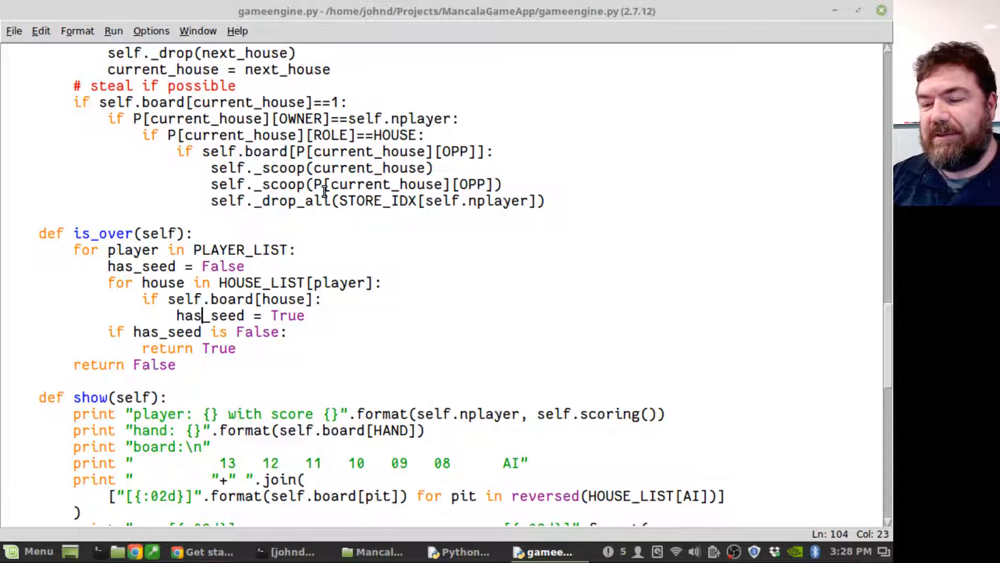
left_click(200, 86)
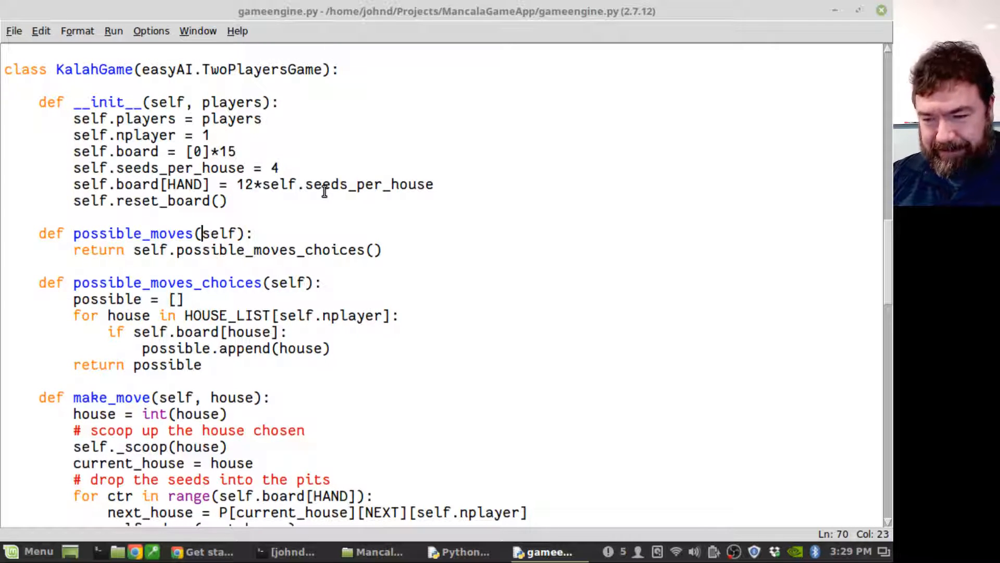
Review possible_moves and is_over, then bring up the Run menu
left_click(241, 233)
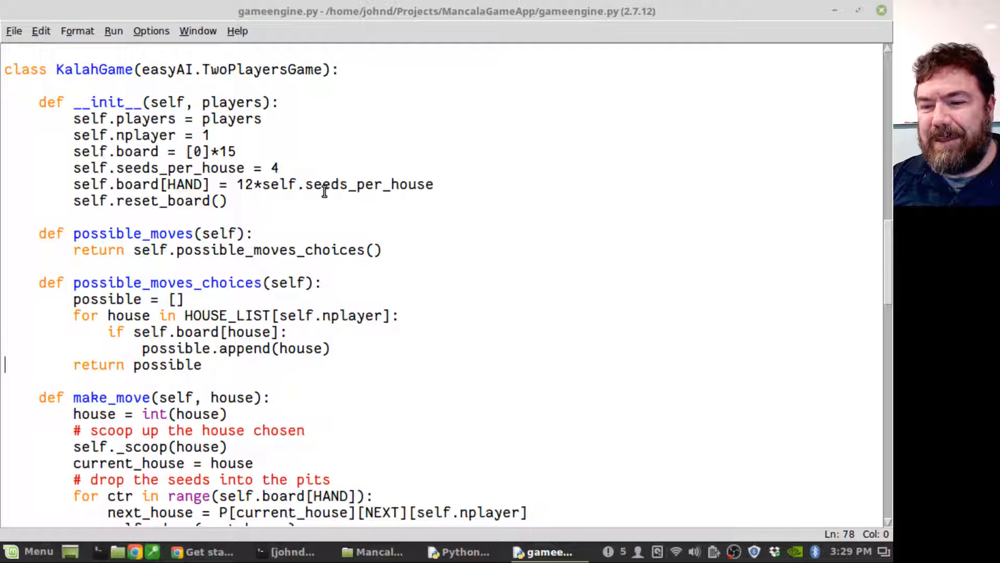
scroll("down", 3)
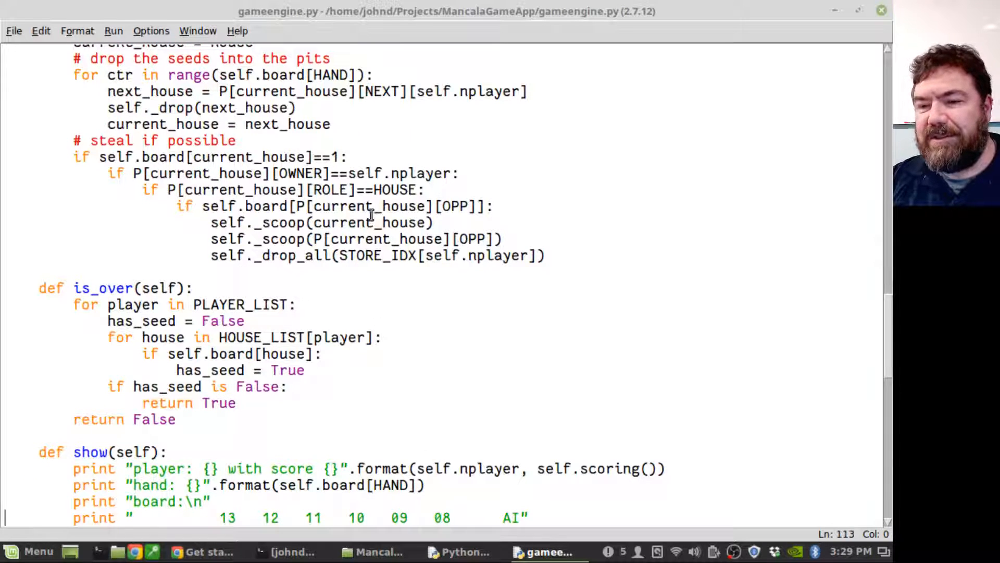
left_click(113, 30)
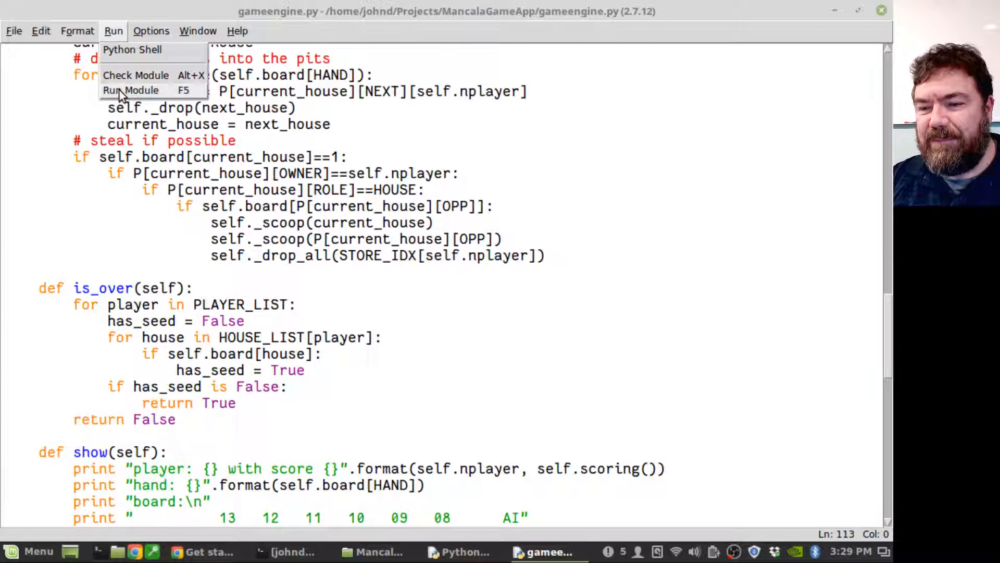
Run Module and play move 4 for player 1, then 11 for player 2
left_click(130, 90)
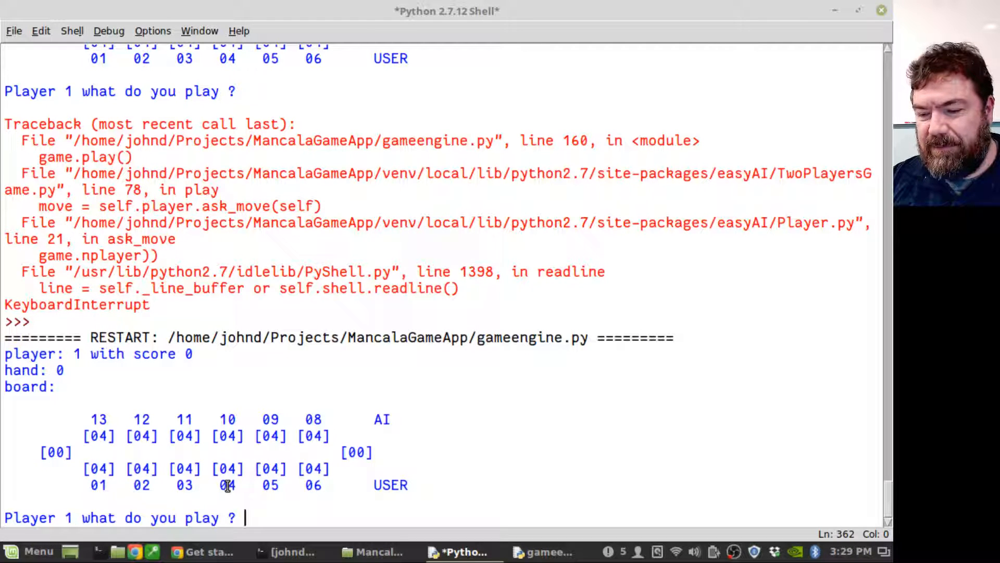
type("4")
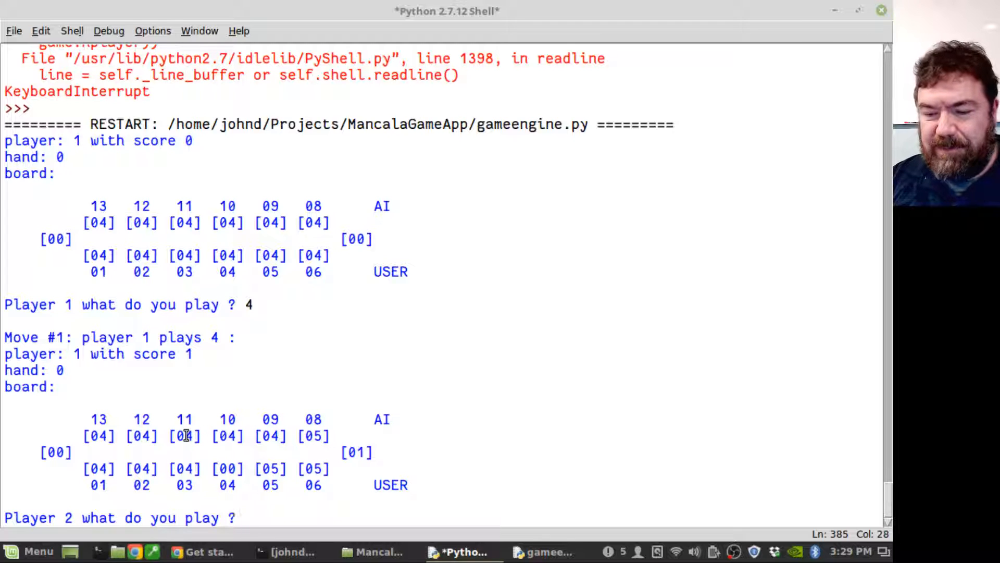
type("11")
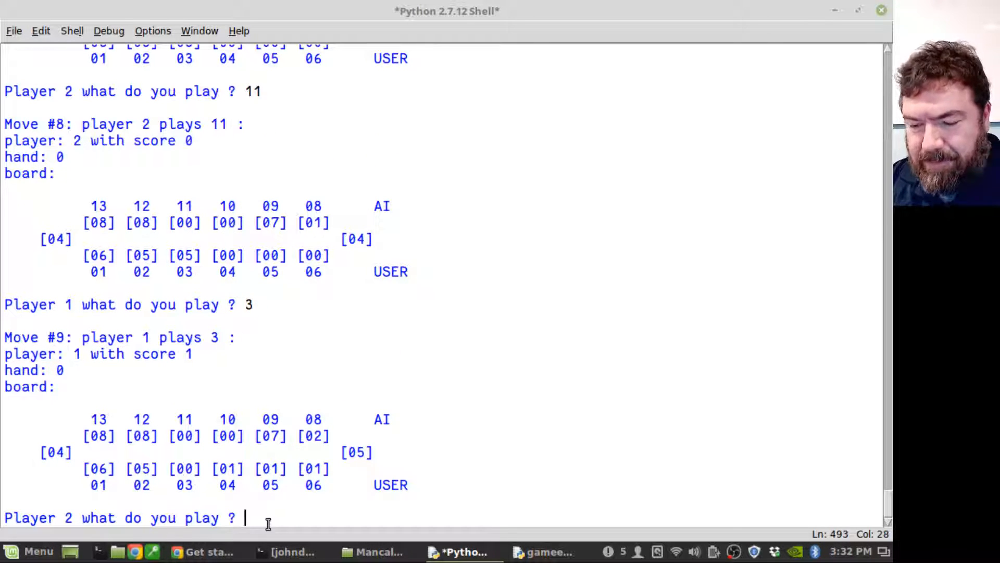
Play house 8 for player 2, lifting their score to 2 at move 12
type("8")
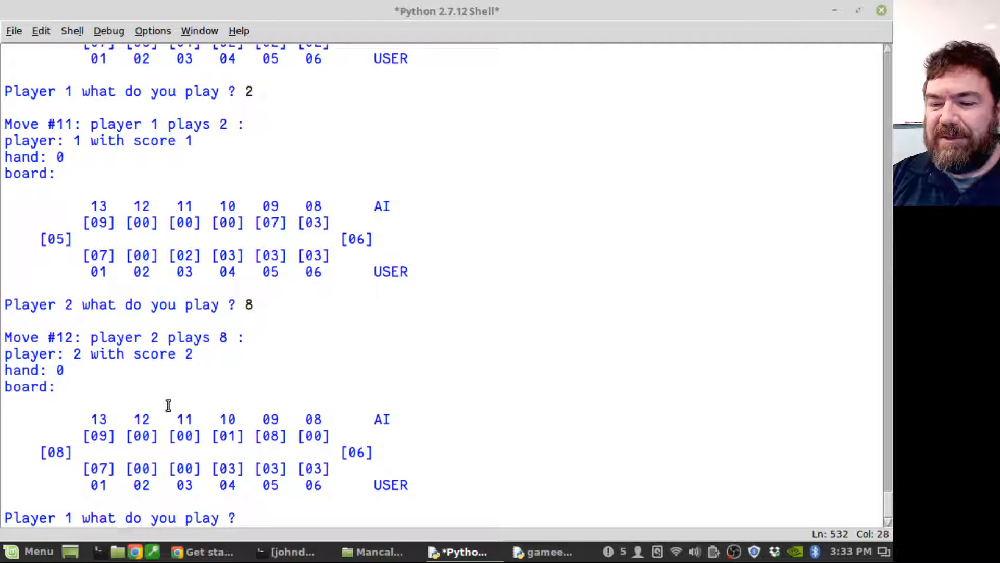
mouse_move(219, 353)
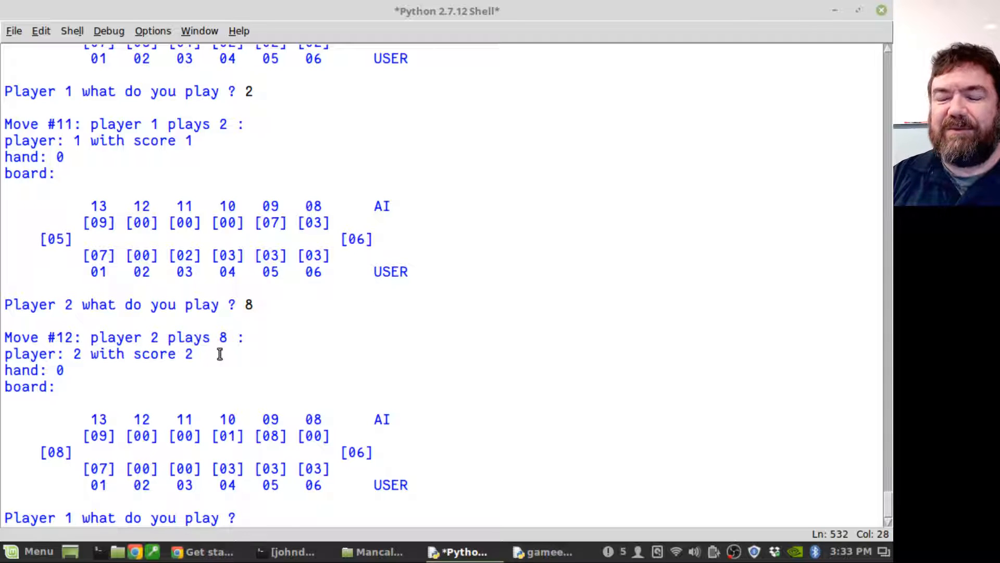